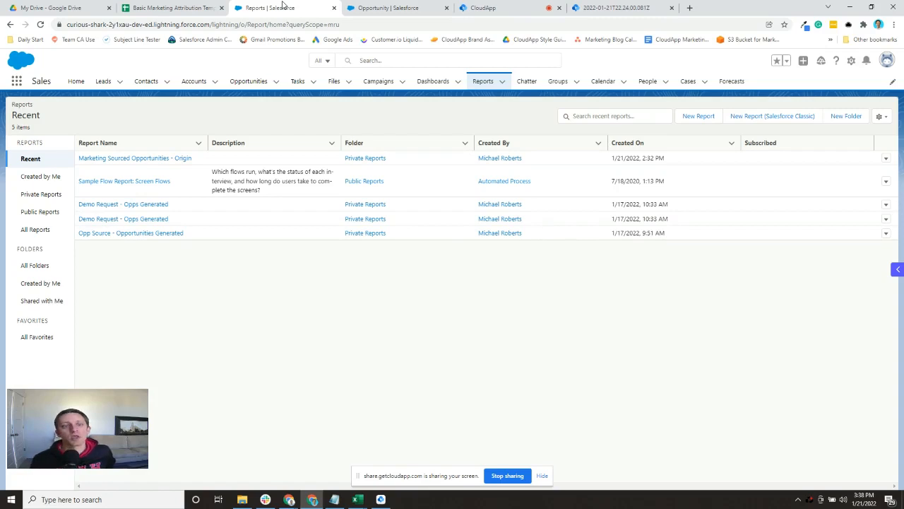
pyautogui.moveTo(671, 289)
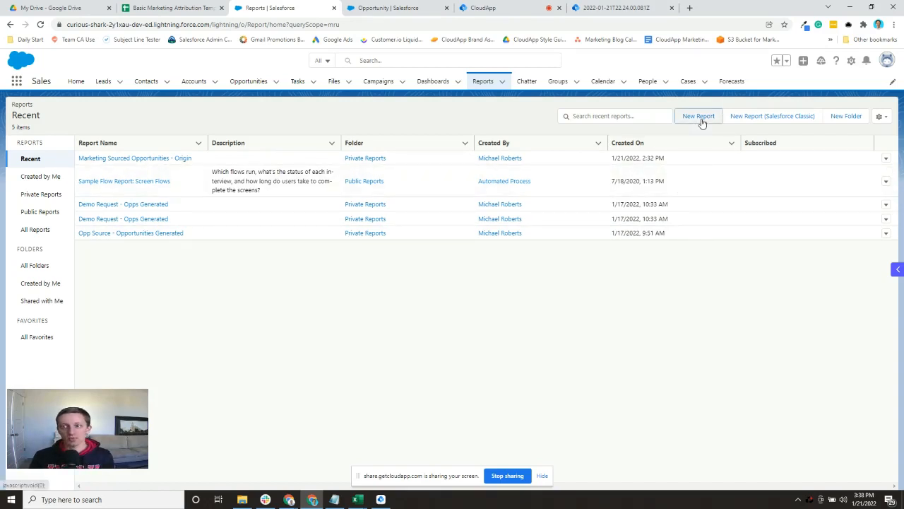
# Start a new report and search 'opp' to select the Opportunities report type.
pyautogui.click(698, 116)
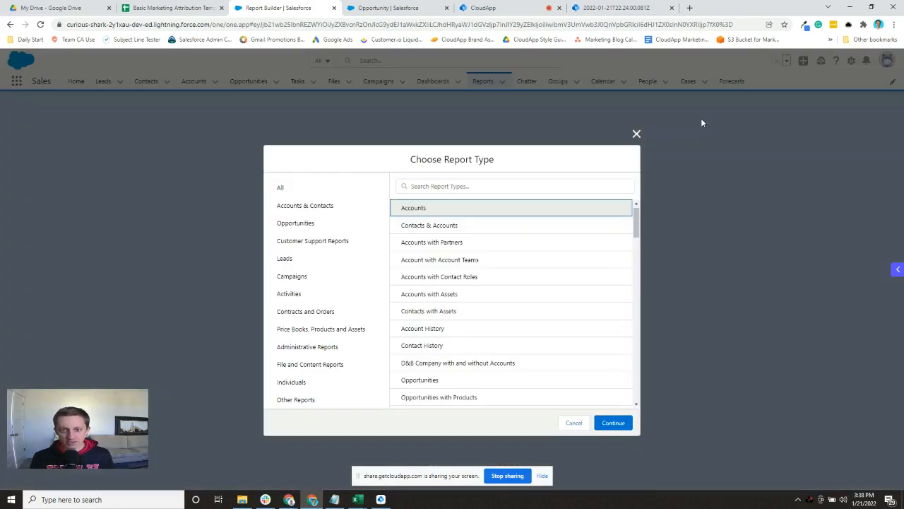
pyautogui.click(514, 186)
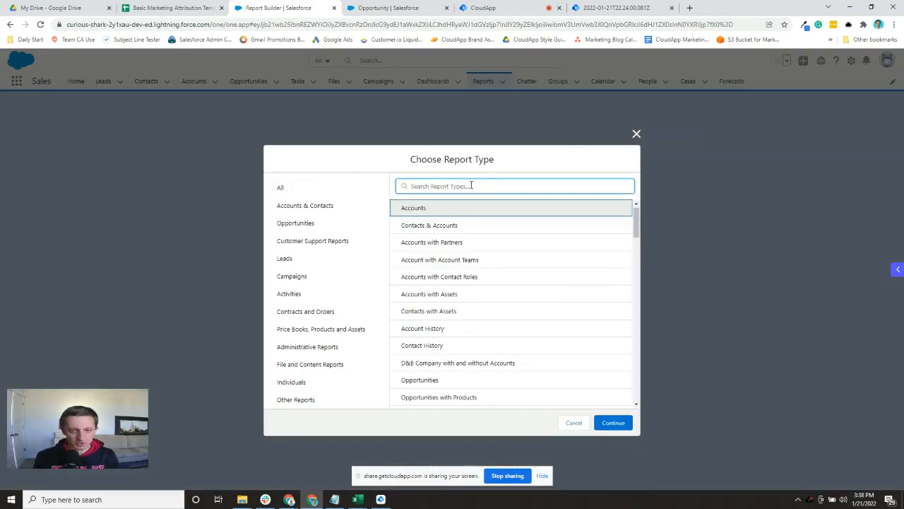
pyautogui.write('opp')
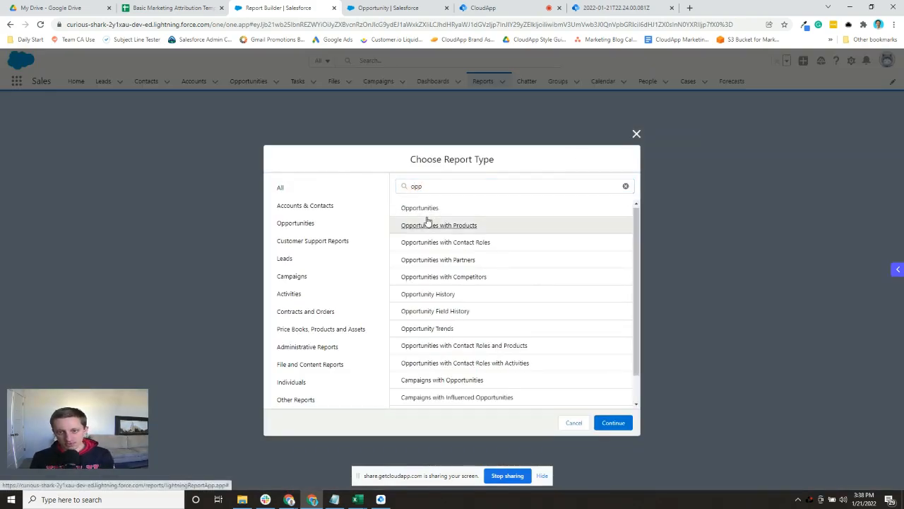
pyautogui.click(419, 206)
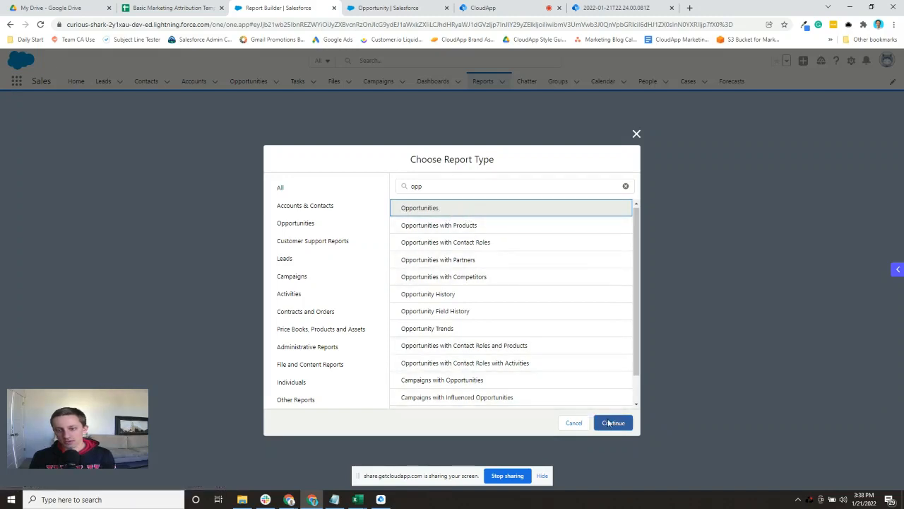
# Continue into the Opportunities report builder, then view the Basic Marketing Attribution Template sheet.
pyautogui.click(613, 422)
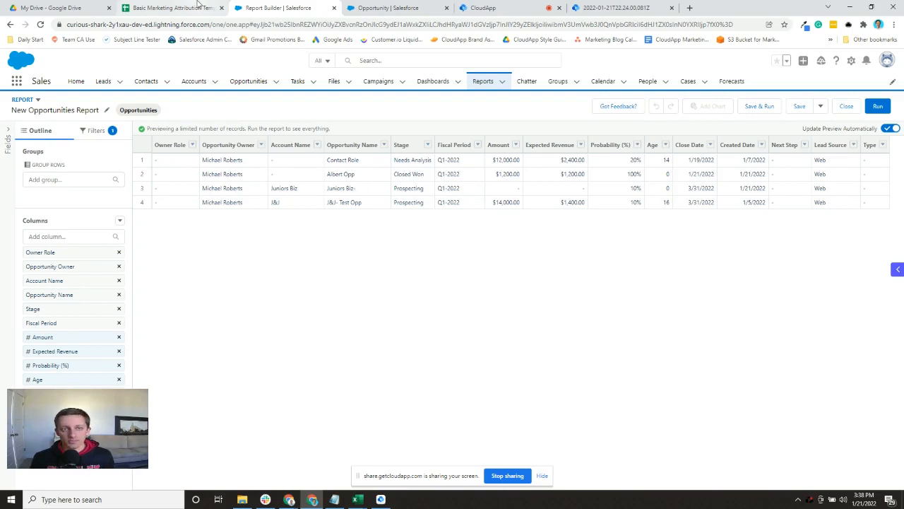
pyautogui.click(170, 9)
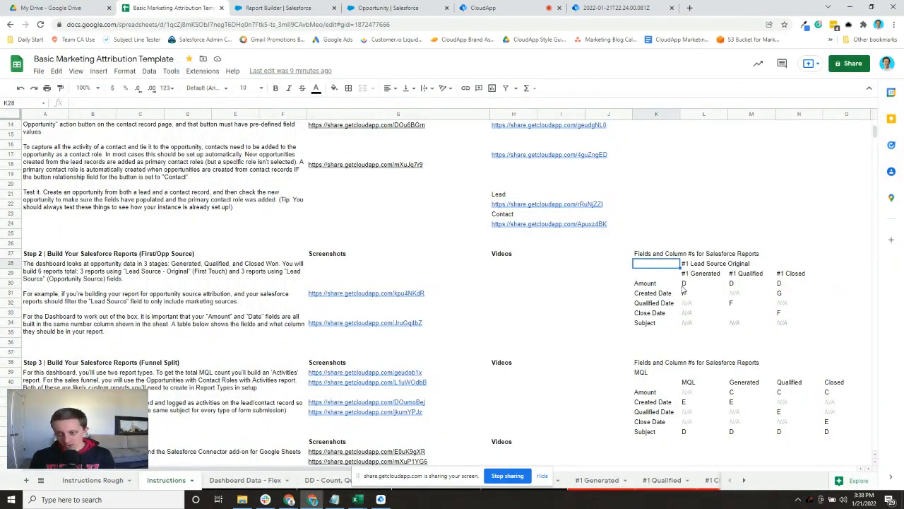
pyautogui.click(704, 283)
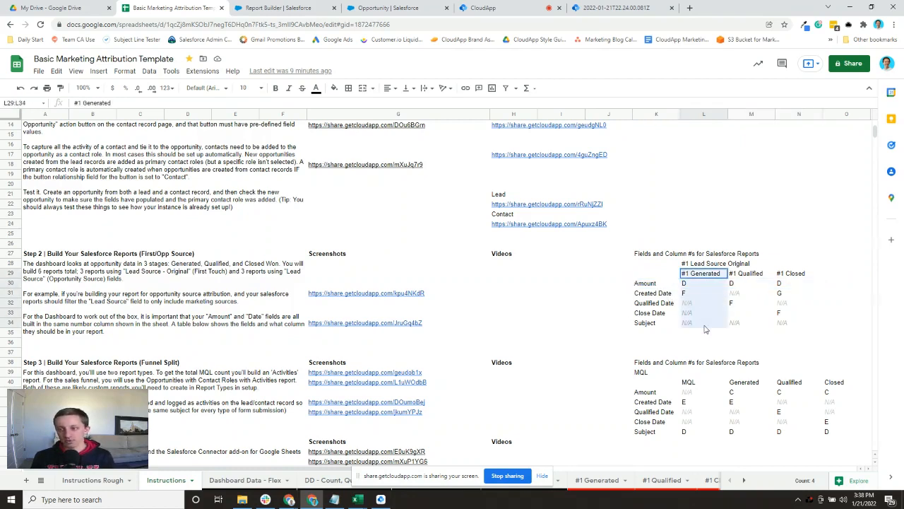
pyautogui.click(798, 274)
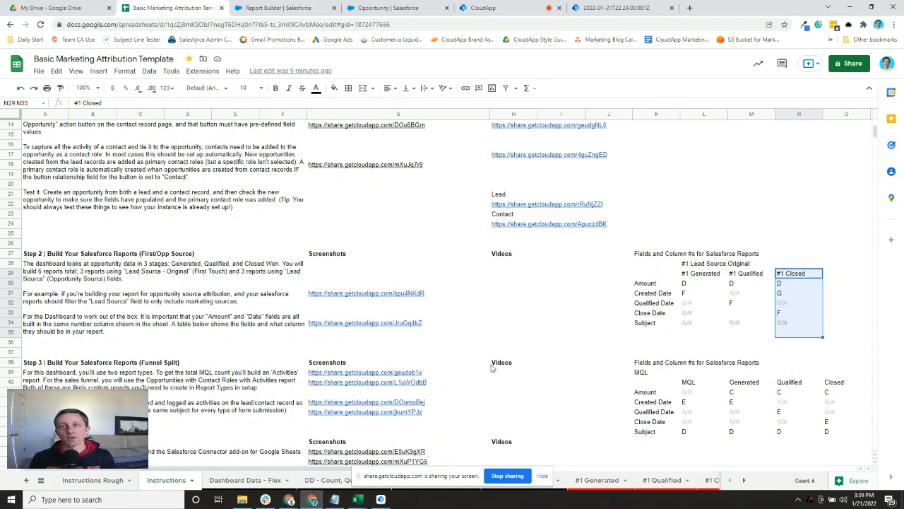
pyautogui.click(282, 9)
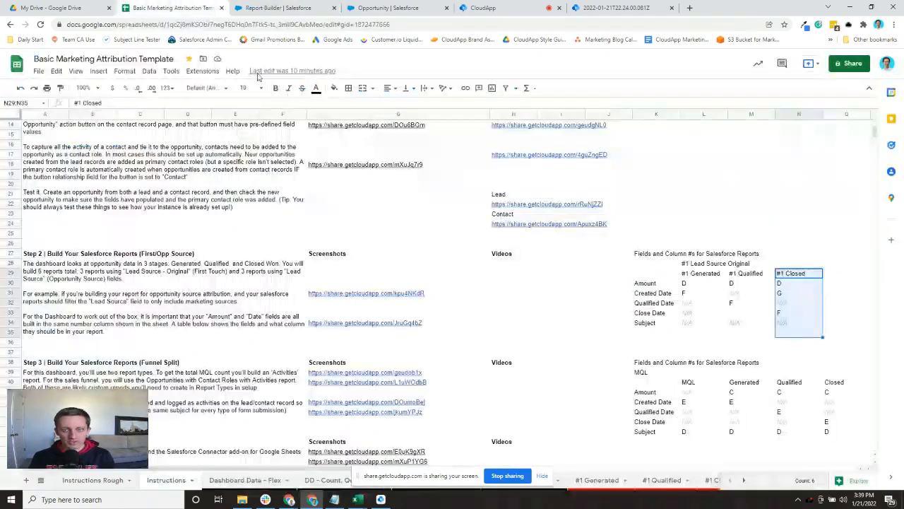
pyautogui.click(702, 273)
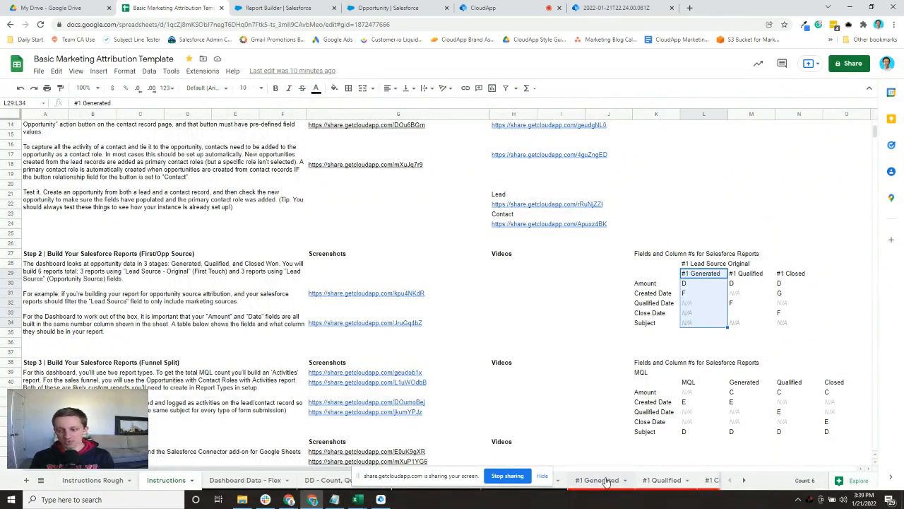
pyautogui.click(596, 481)
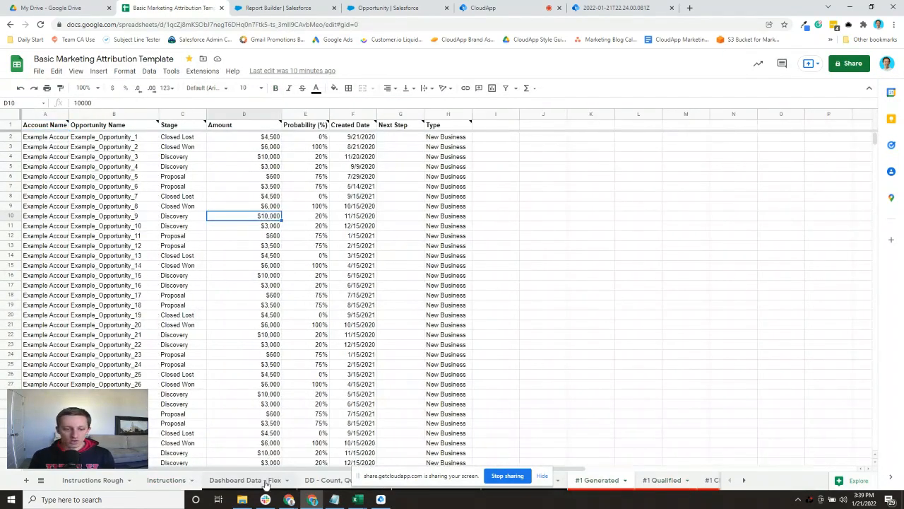
pyautogui.click(166, 481)
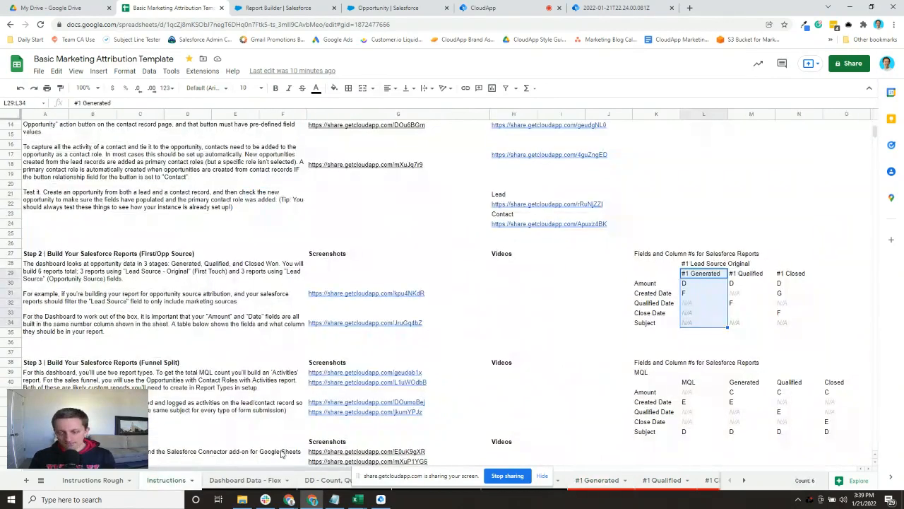
# Review the template's example opportunity data and Stage values alongside the report builder.
pyautogui.click(280, 8)
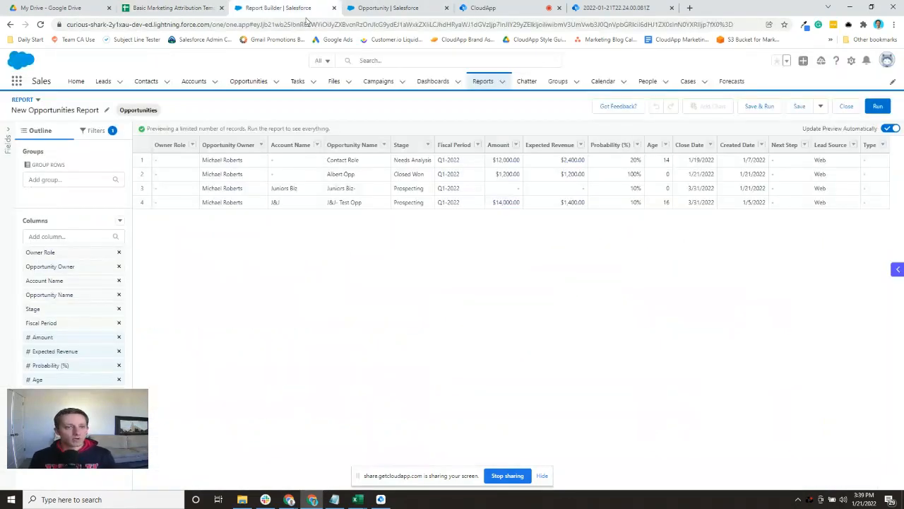
pyautogui.click(173, 8)
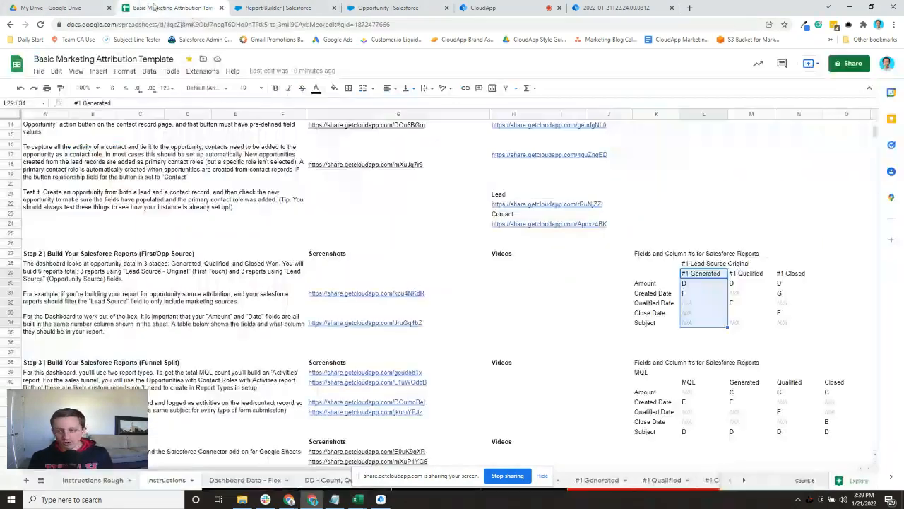
pyautogui.click(644, 283)
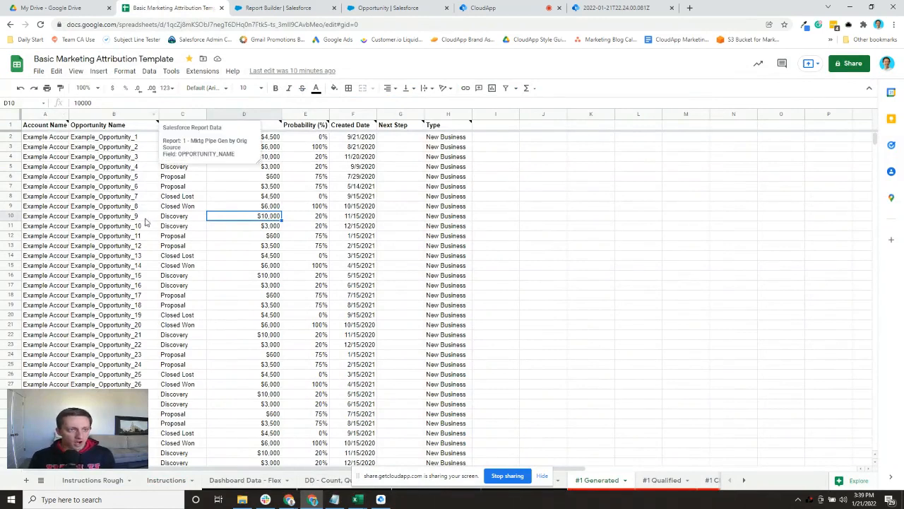
pyautogui.click(182, 245)
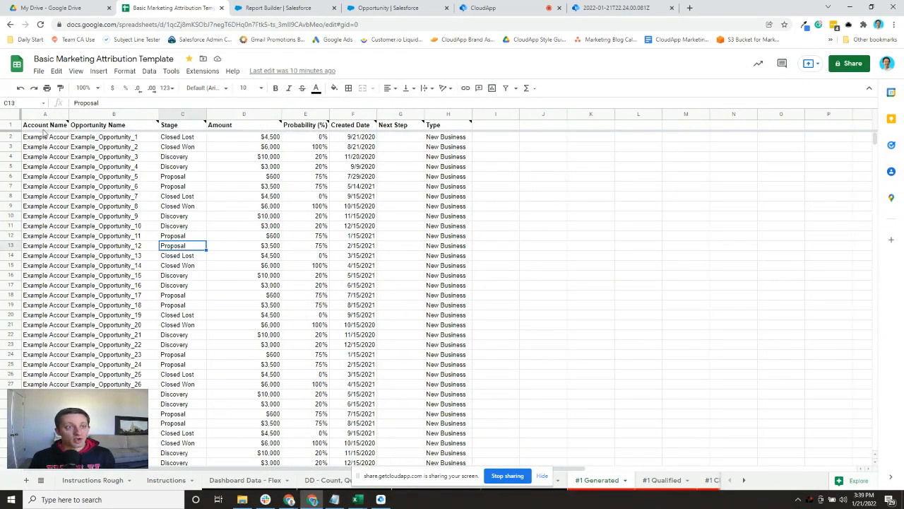
pyautogui.click(283, 9)
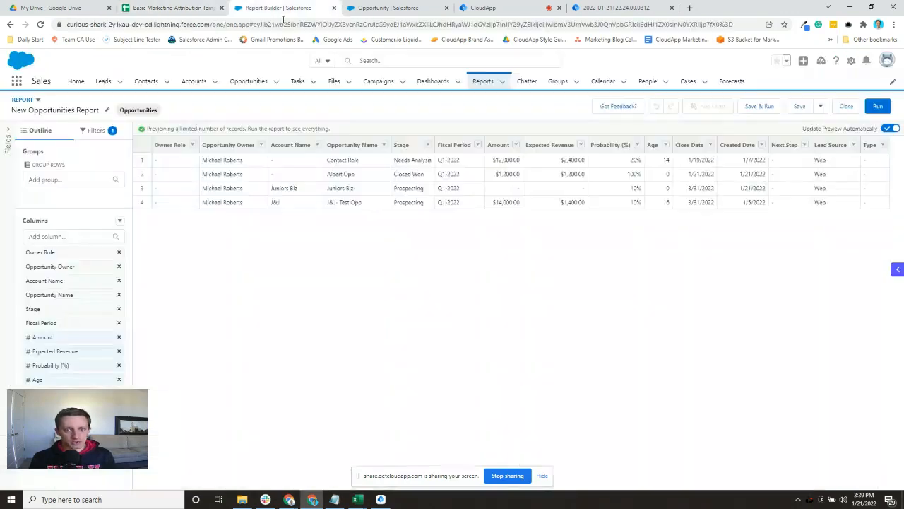
pyautogui.moveTo(118, 251)
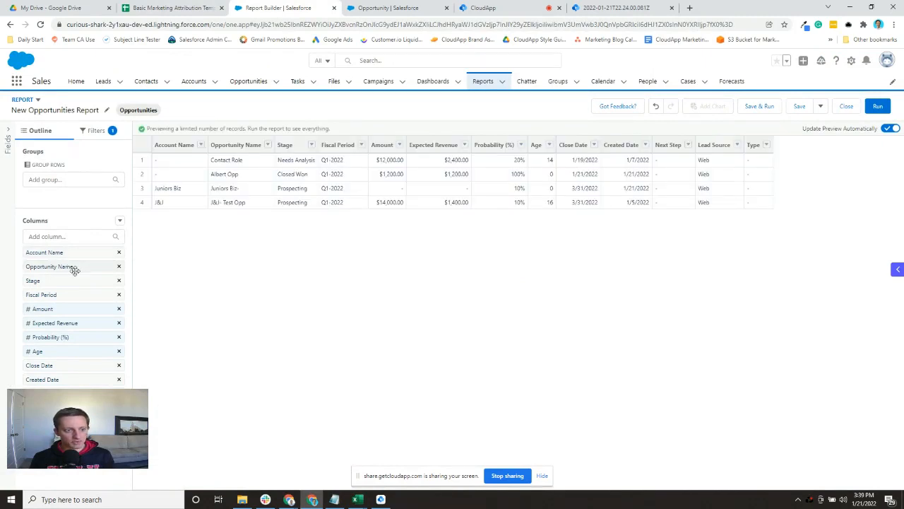
# Match the report columns to the sheet: Account Name, Opportunity Name, Stage, Amount, Probability, Created Date, Next Step, Type.
pyautogui.click(169, 8)
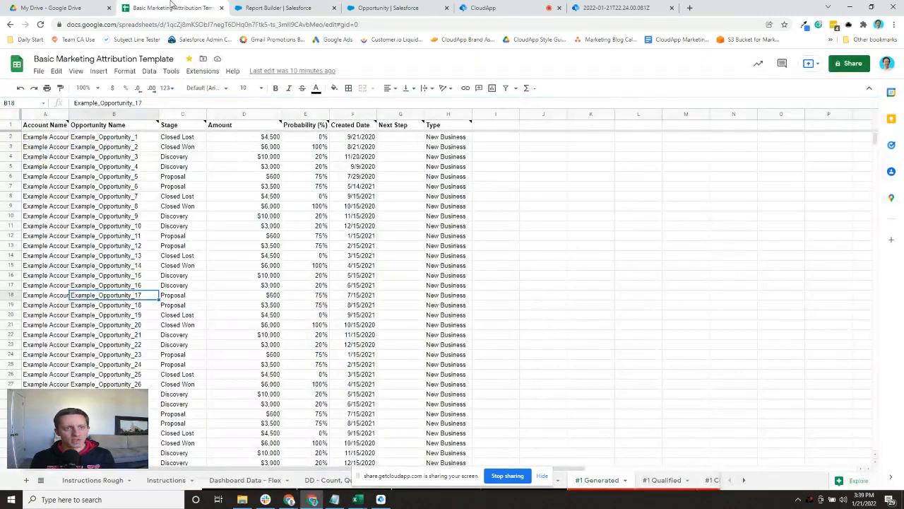
pyautogui.click(286, 8)
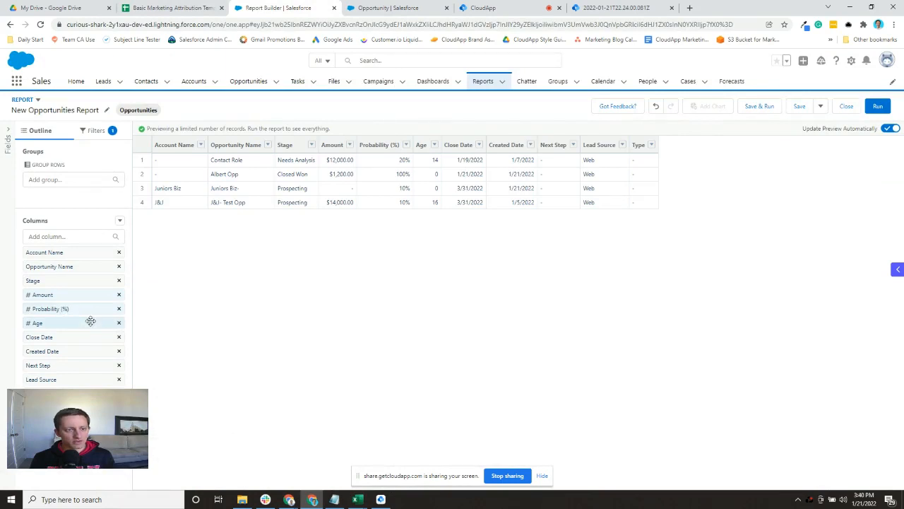
pyautogui.click(170, 8)
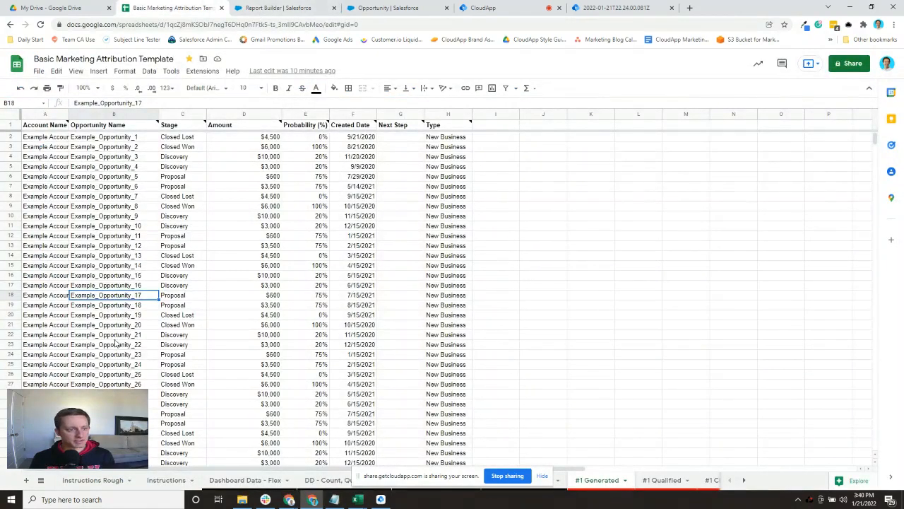
pyautogui.click(275, 8)
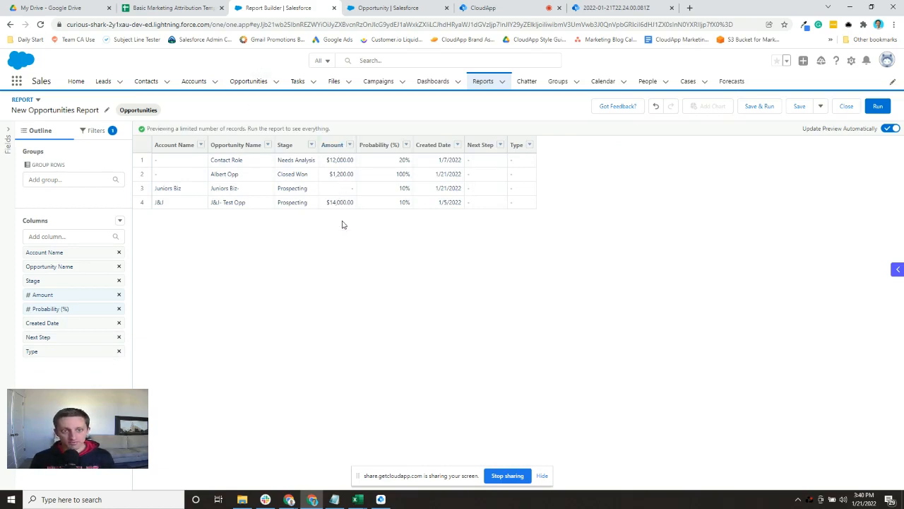
pyautogui.moveTo(434, 181)
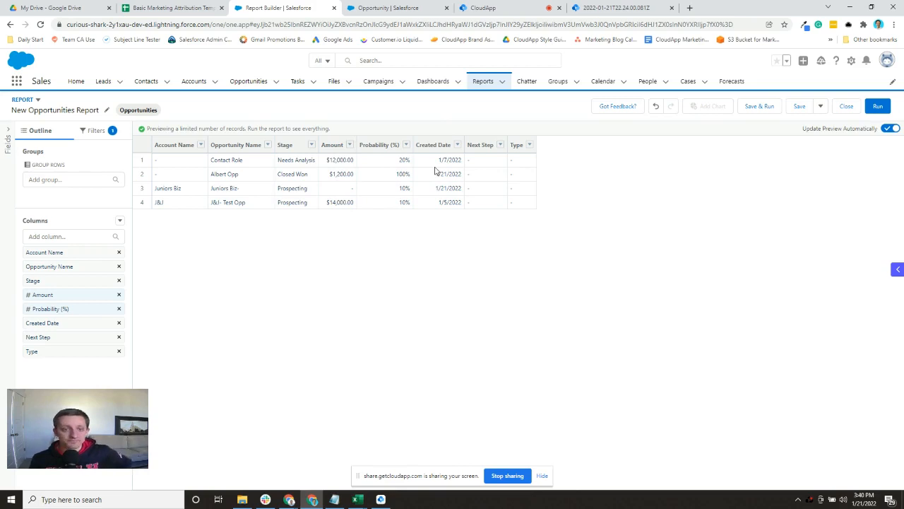
pyautogui.moveTo(588, 174)
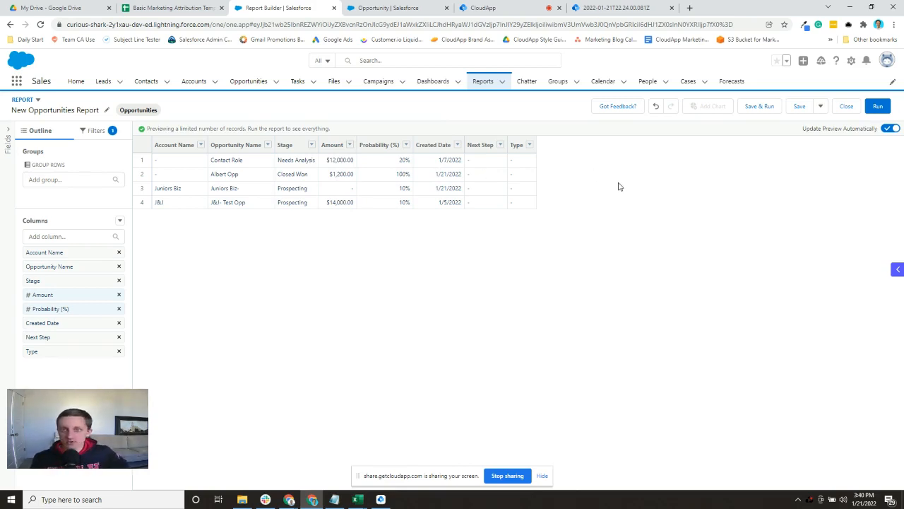
pyautogui.moveTo(477, 255)
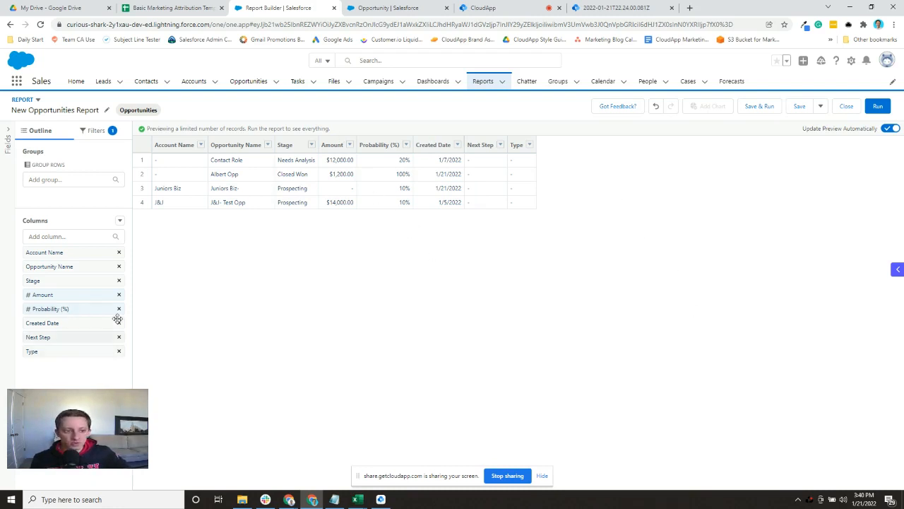
pyautogui.moveTo(234, 296)
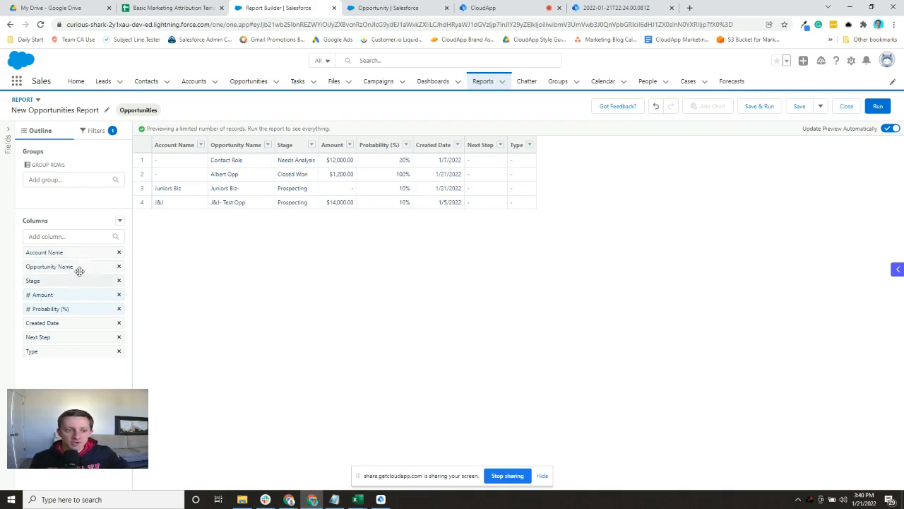
pyautogui.click(170, 9)
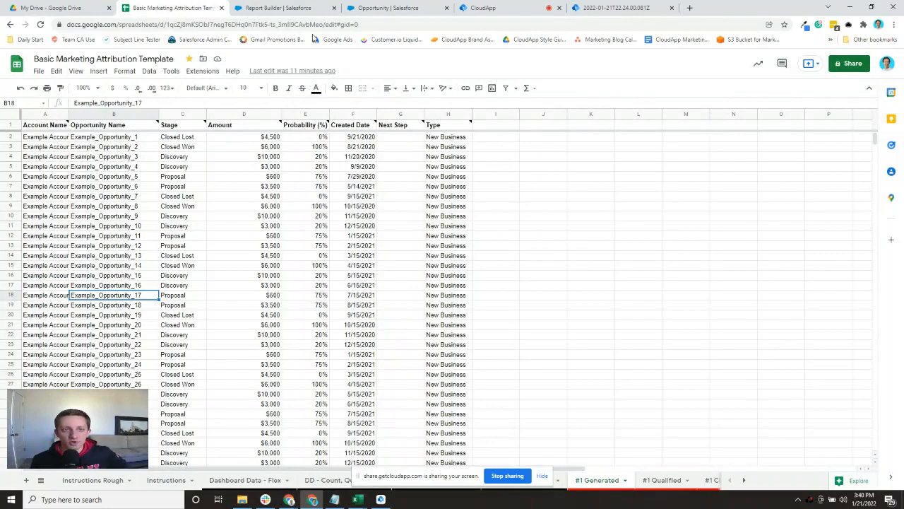
# Return to the report builder and show its Filters panel.
pyautogui.click(285, 8)
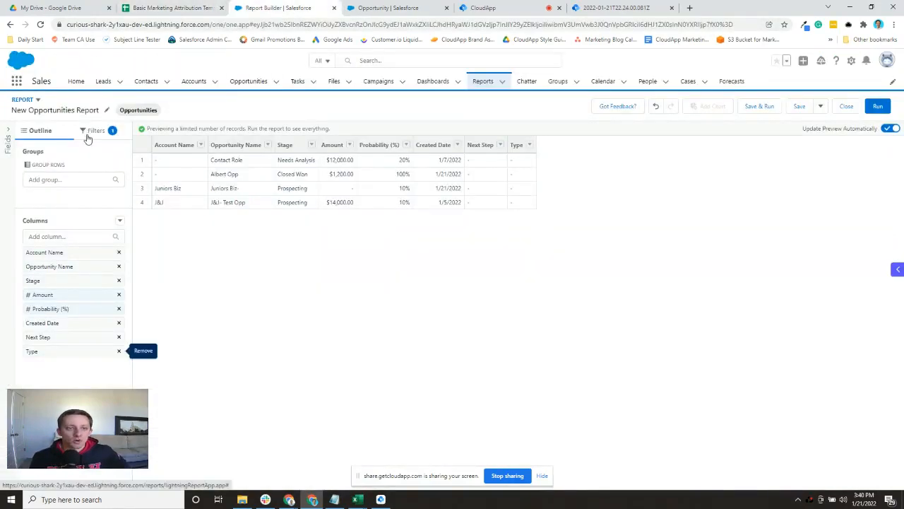
pyautogui.click(96, 130)
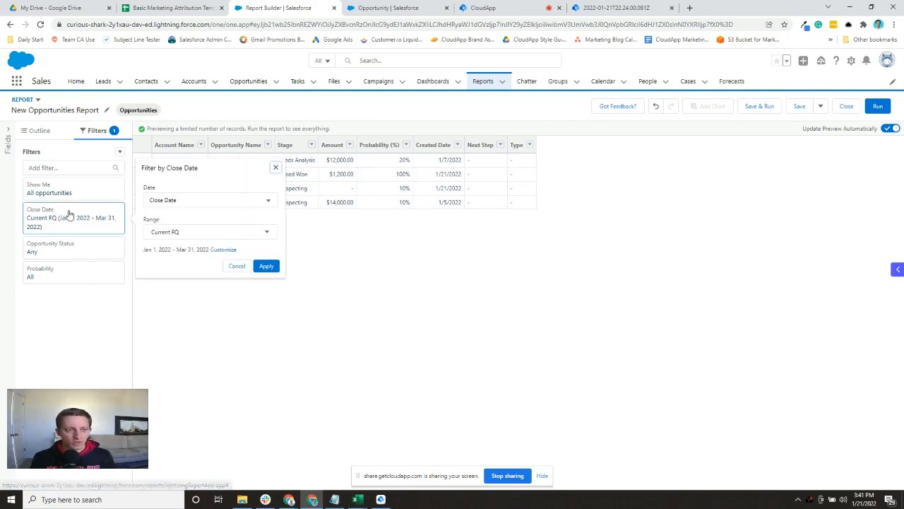
# Change the Close Date filter to Created Date with range Current and Previous FY.
pyautogui.click(210, 200)
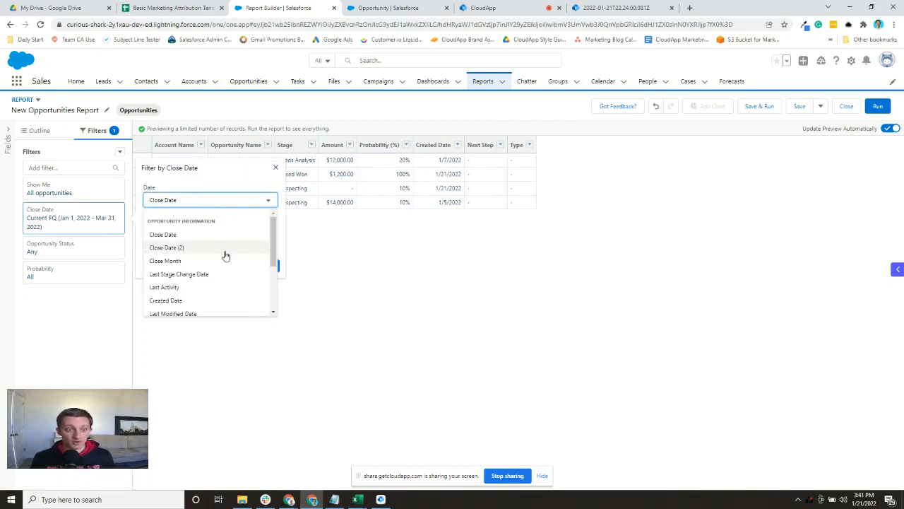
pyautogui.click(165, 300)
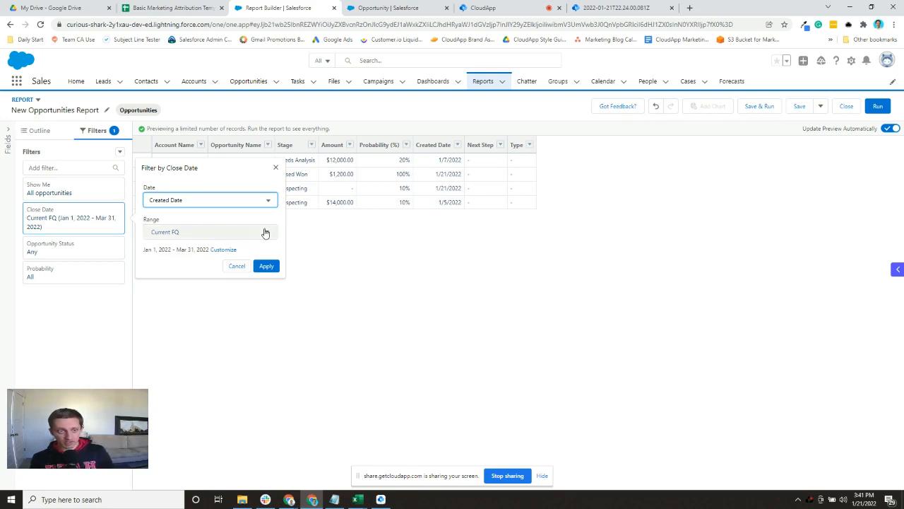
pyautogui.click(209, 232)
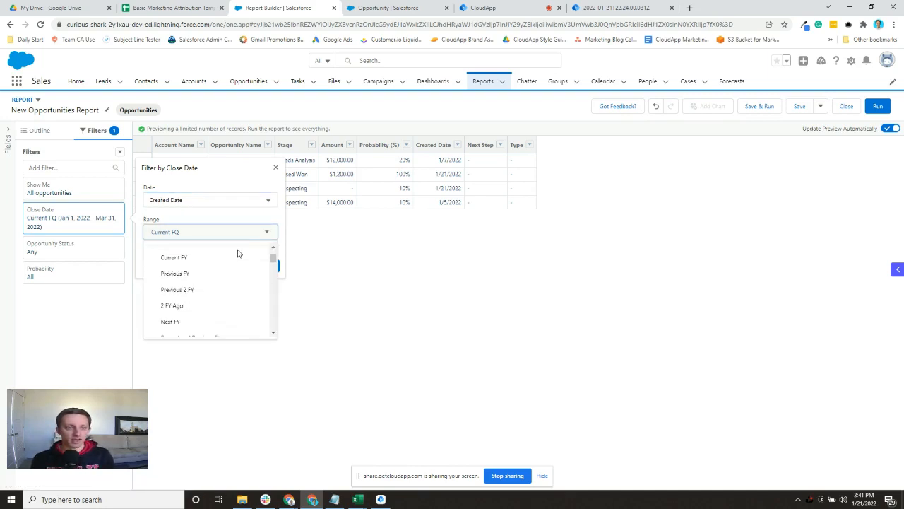
pyautogui.scroll(-3)
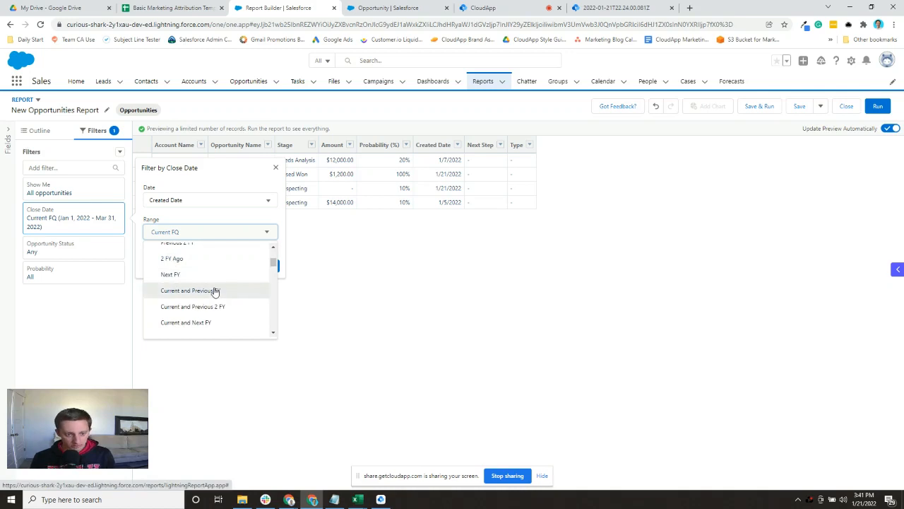
pyautogui.click(191, 290)
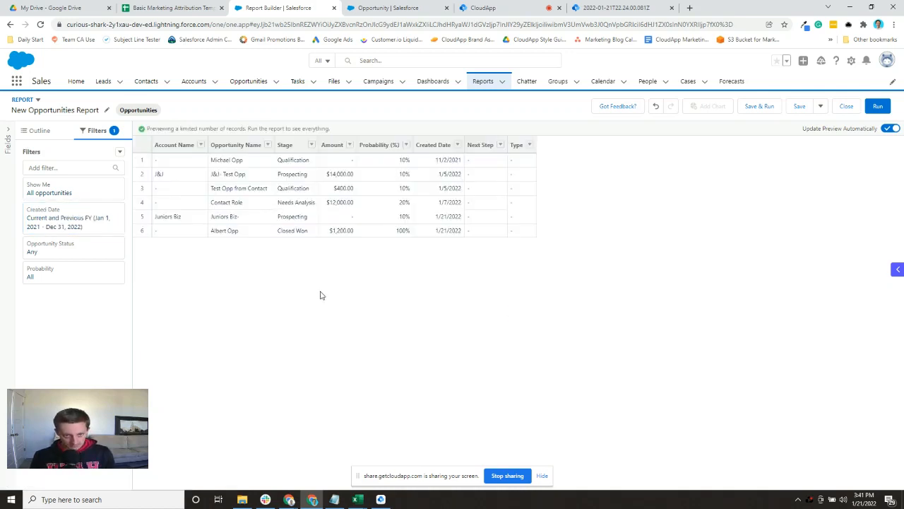
pyautogui.moveTo(214, 312)
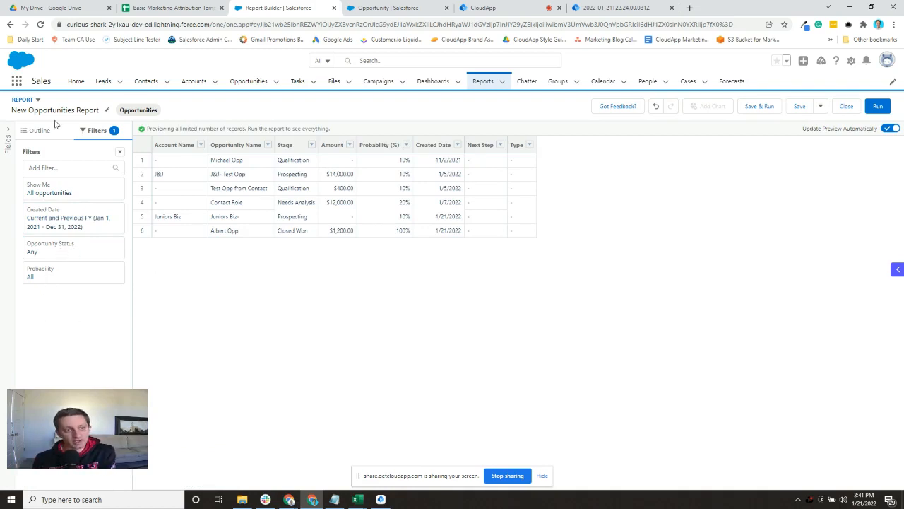
# Add a filter where Lead Source - Original contains 'web' and apply it.
pyautogui.click(65, 167)
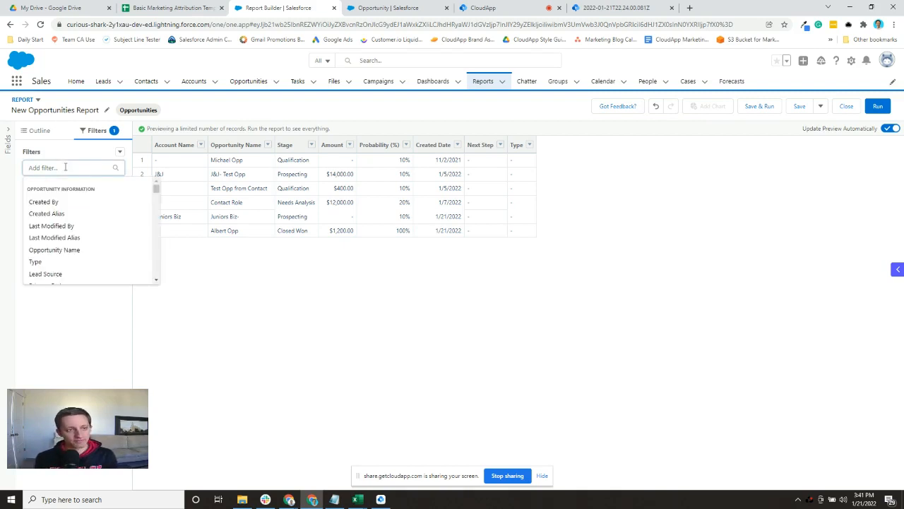
pyautogui.click(45, 274)
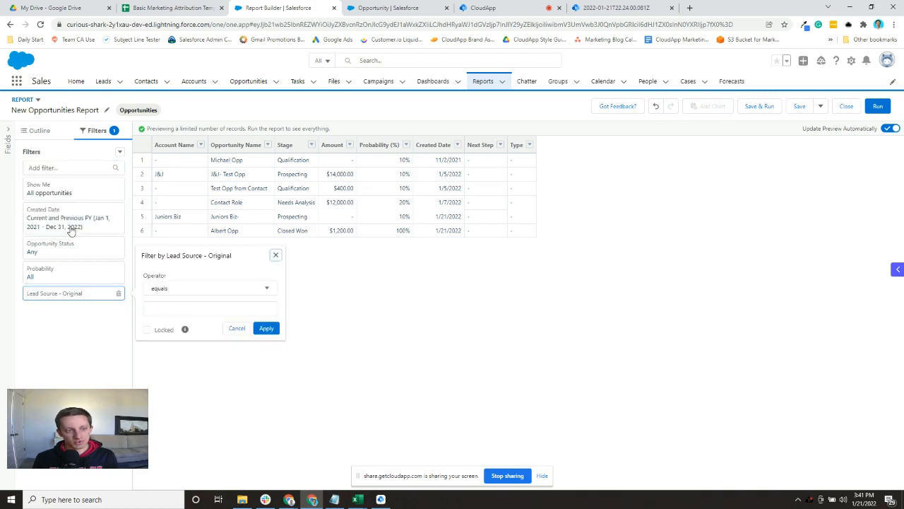
pyautogui.click(209, 288)
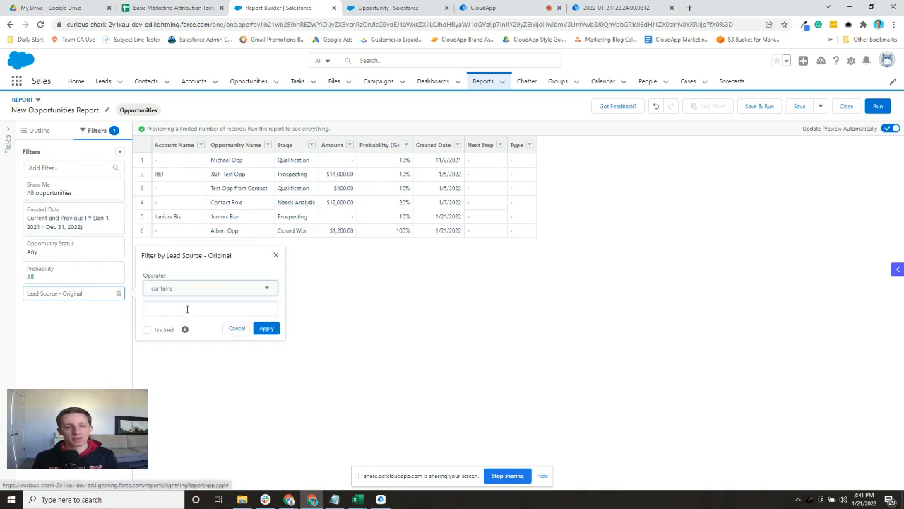
pyautogui.click(209, 308)
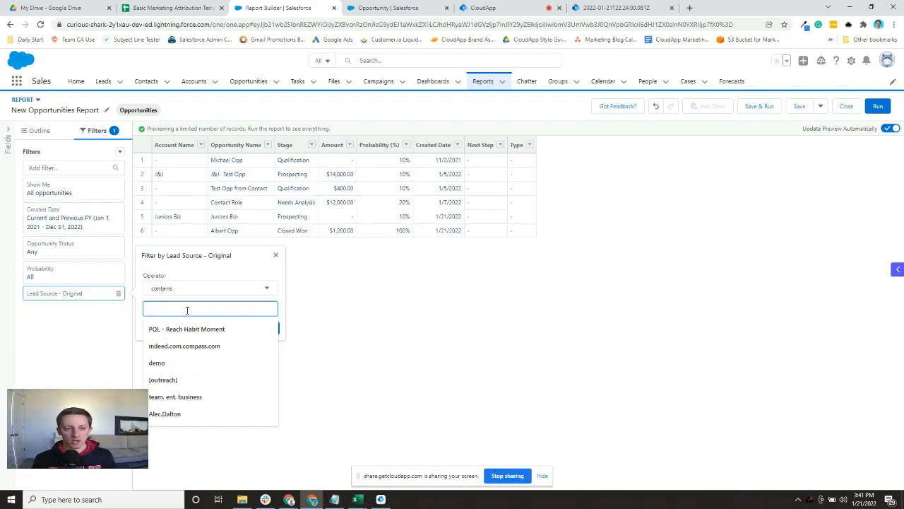
pyautogui.write('web')
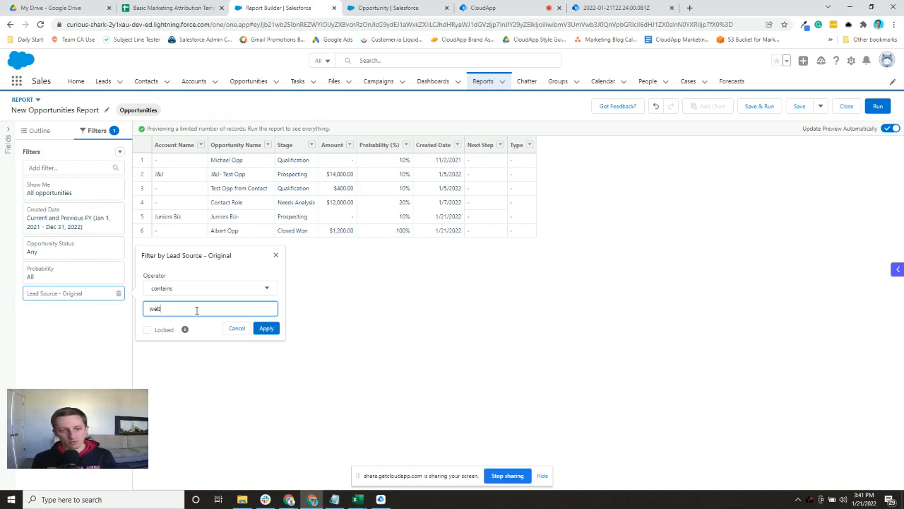
pyautogui.click(266, 328)
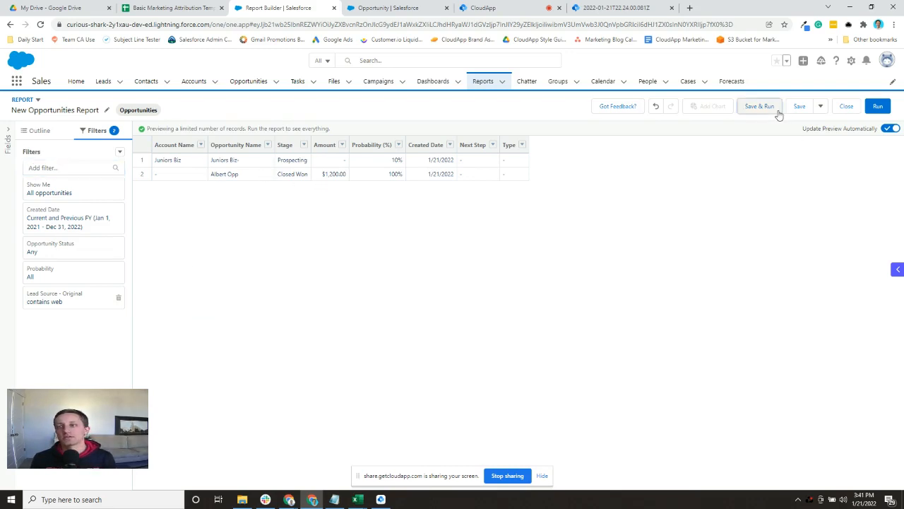
# Save and run the report as 'Opps Generated Mktg - Original'.
pyautogui.click(800, 106)
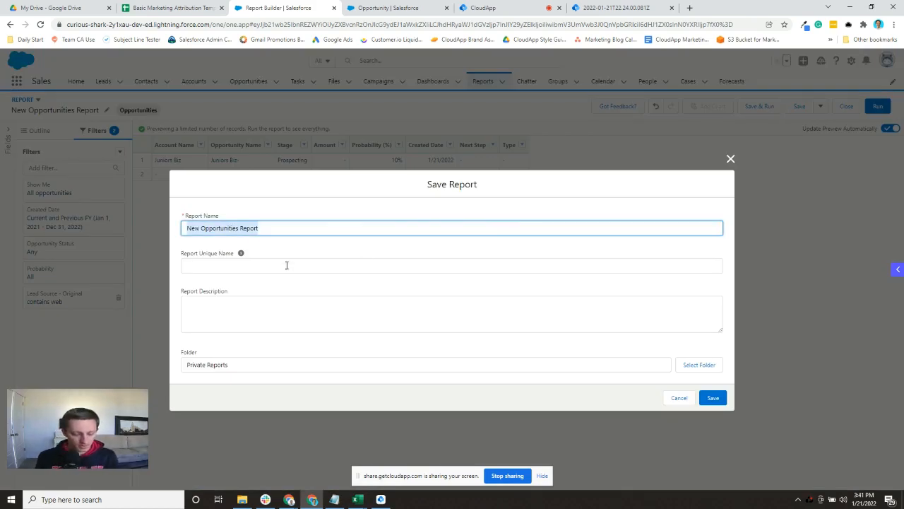
pyautogui.write('Opps Generated Mktg - Original')
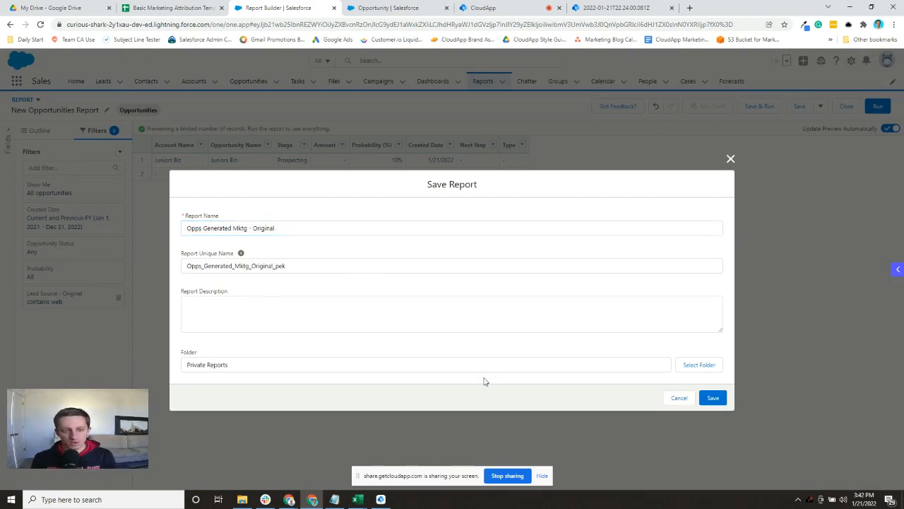
pyautogui.click(712, 397)
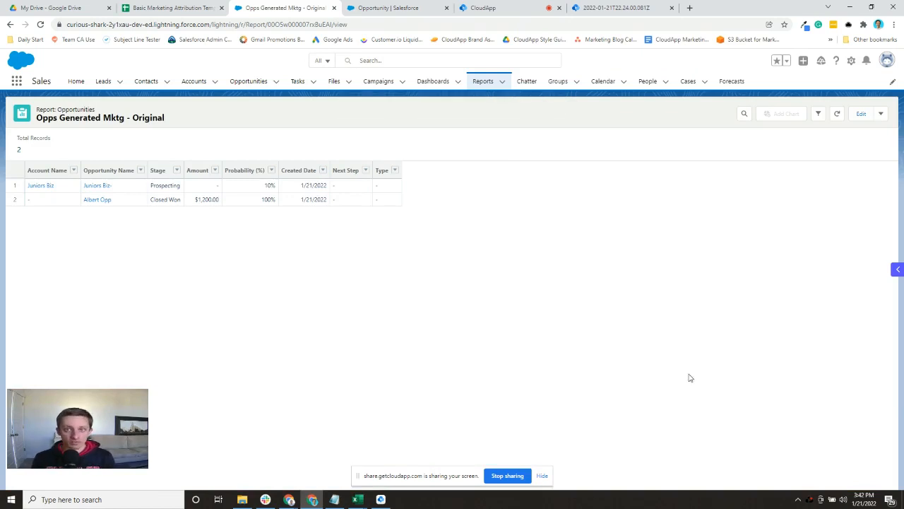
pyautogui.click(170, 8)
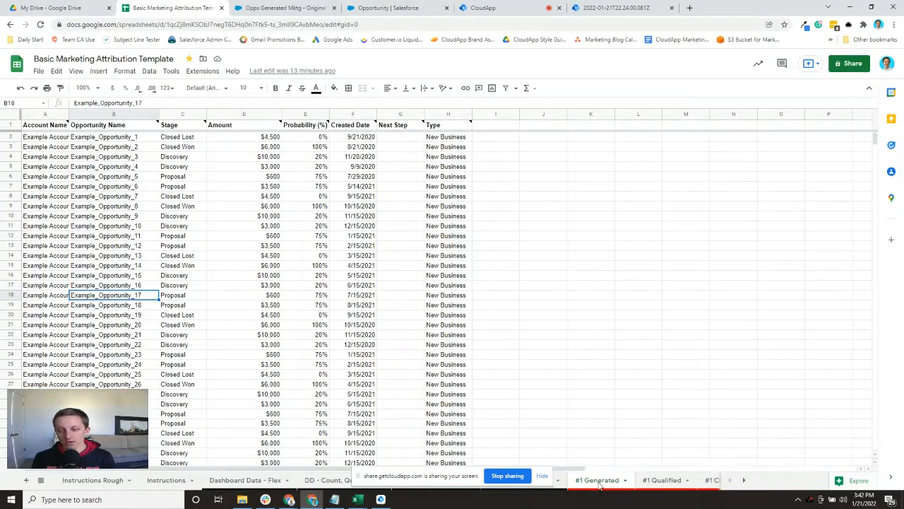
pyautogui.moveTo(599, 483)
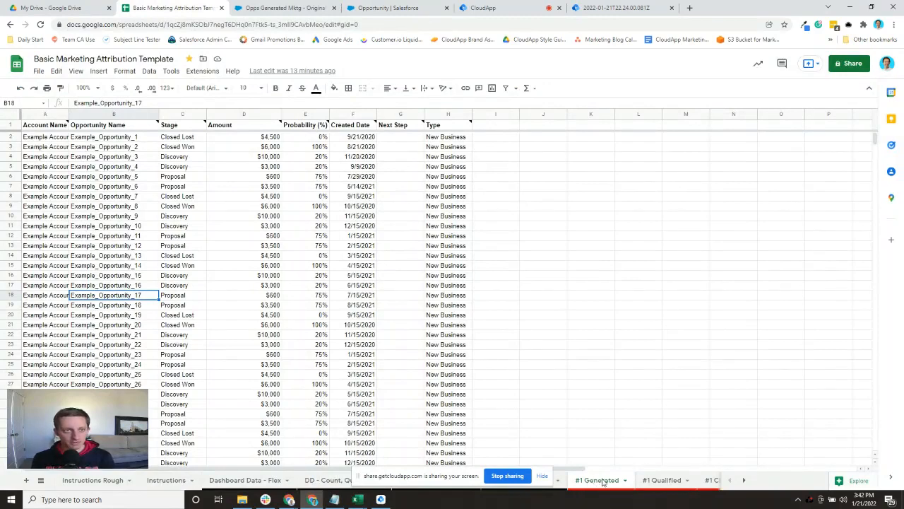
pyautogui.click(283, 9)
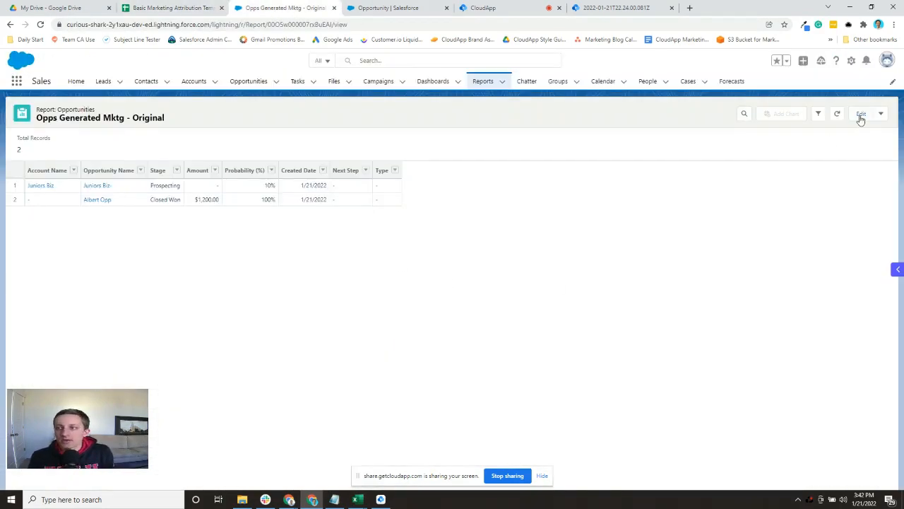
# Edit the saved report and add an AE Qualified equals True filter.
pyautogui.click(862, 113)
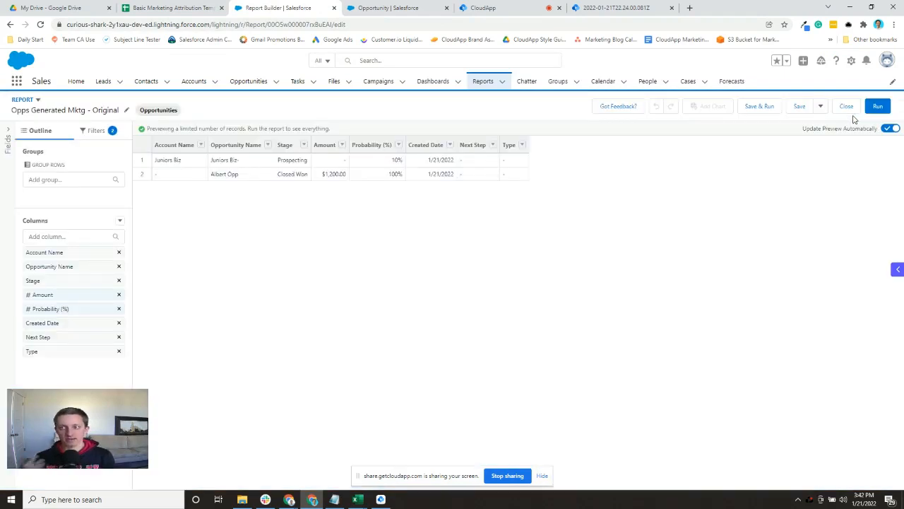
pyautogui.click(96, 130)
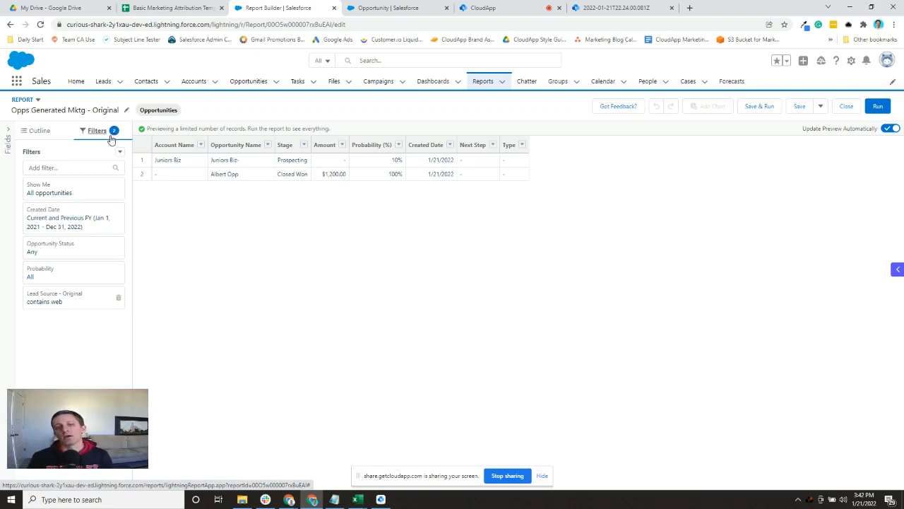
pyautogui.moveTo(85, 161)
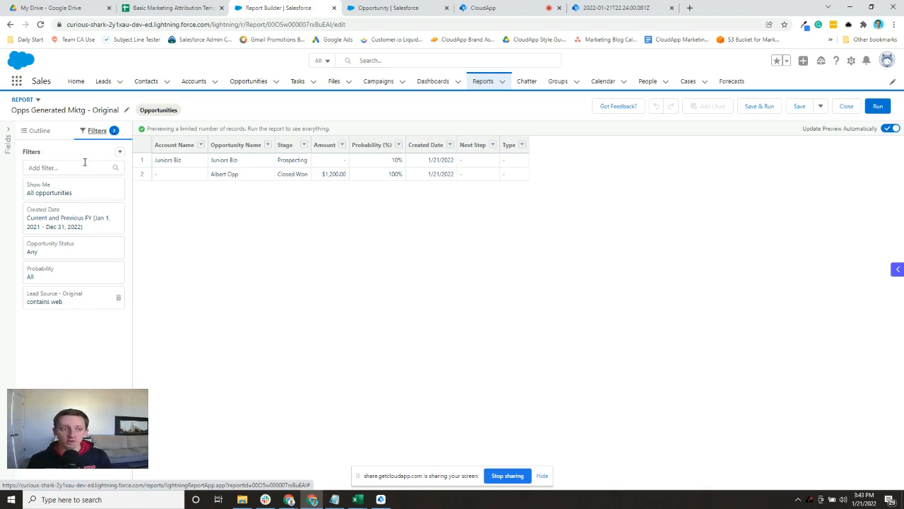
pyautogui.click(70, 167)
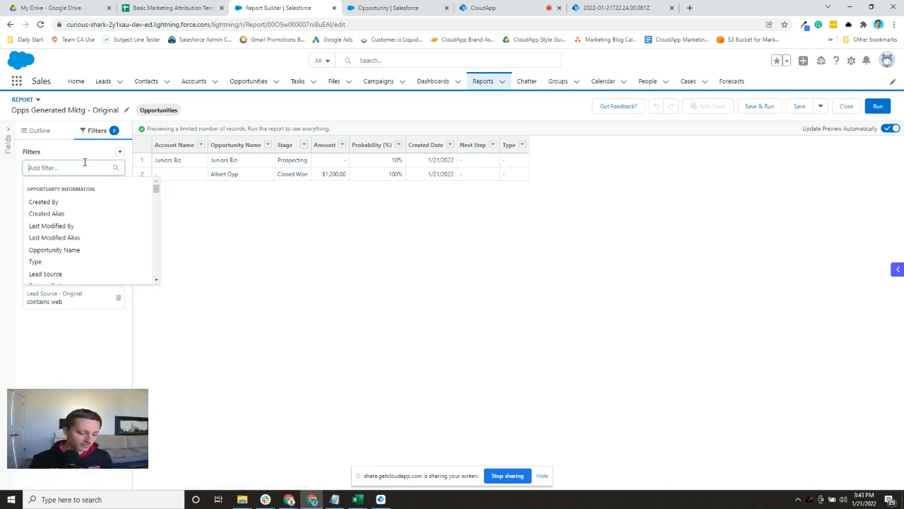
pyautogui.write('opp')
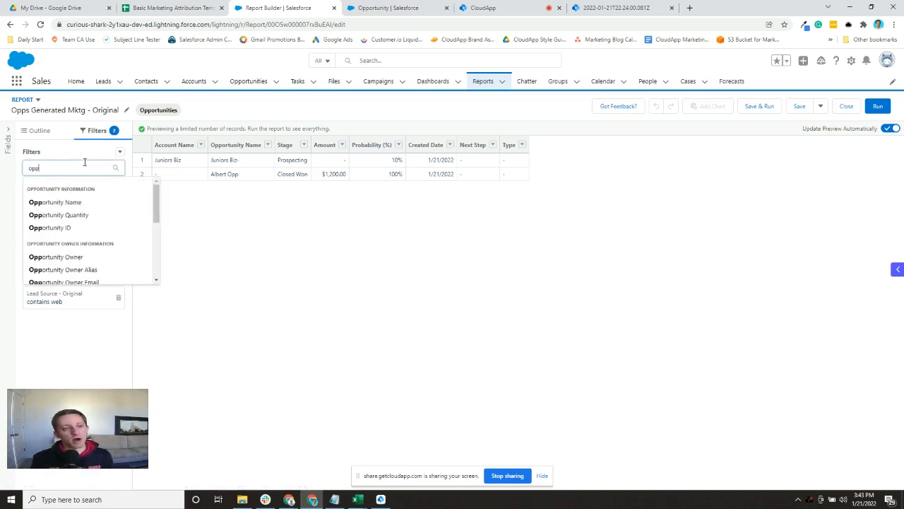
pyautogui.write('ae')
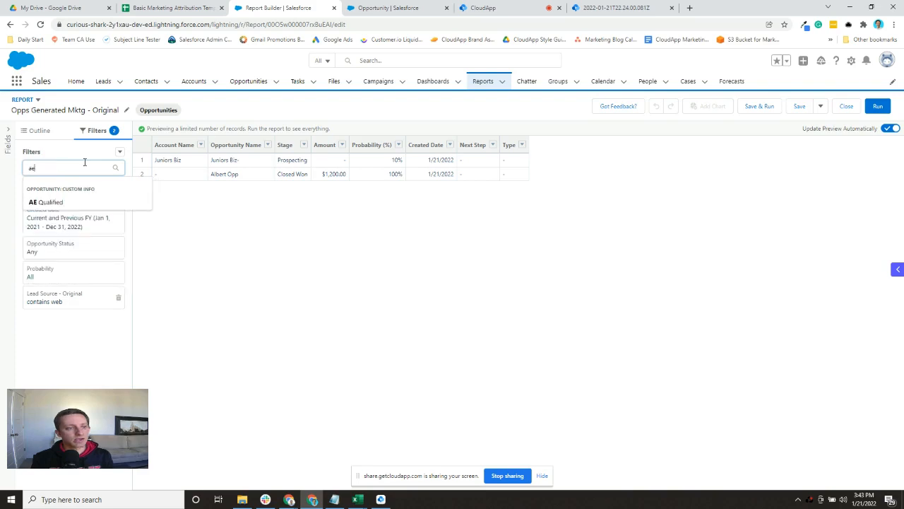
pyautogui.click(46, 202)
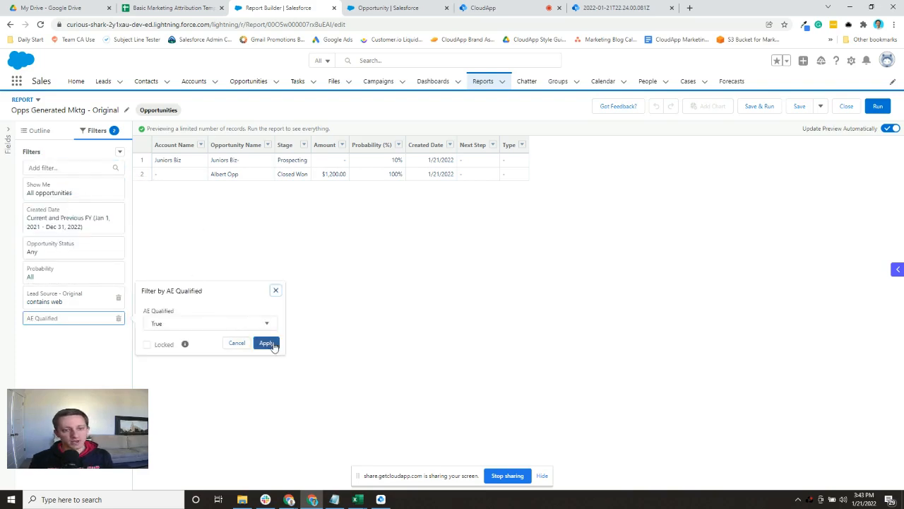
pyautogui.click(266, 343)
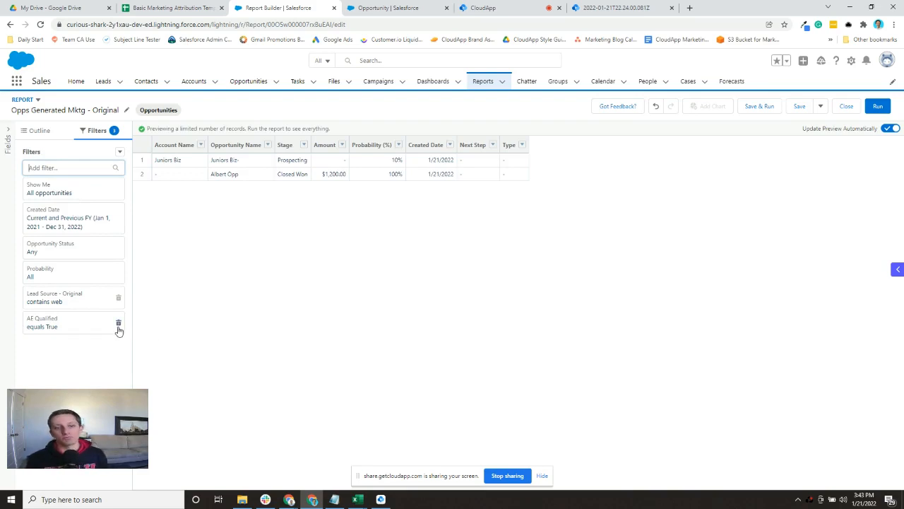
pyautogui.moveTo(119, 323)
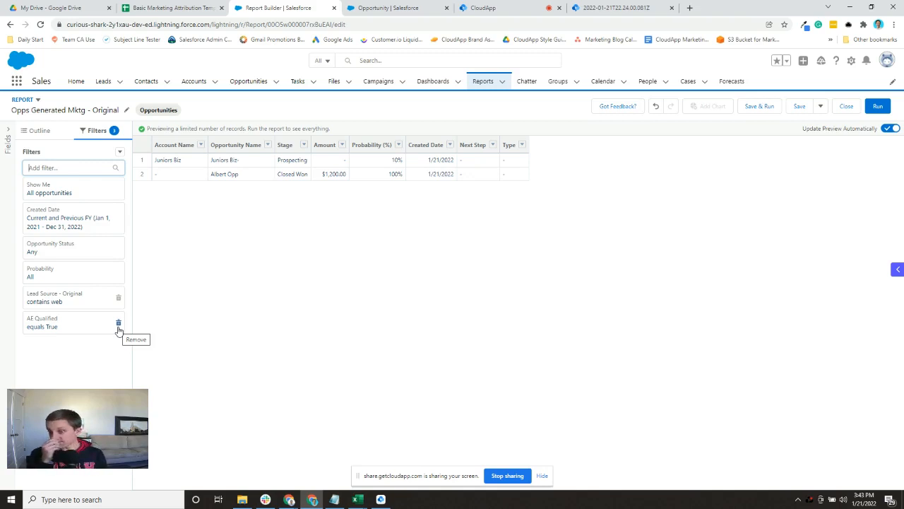
pyautogui.moveTo(76, 339)
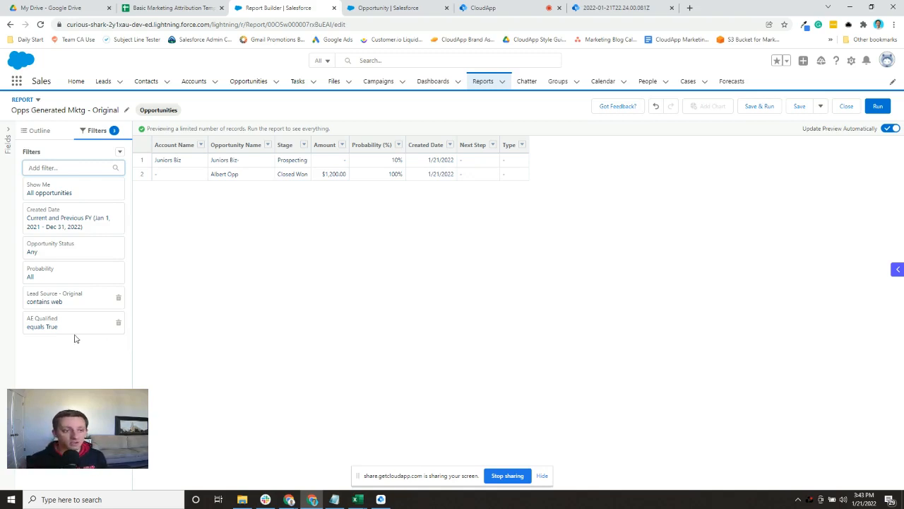
pyautogui.moveTo(82, 316)
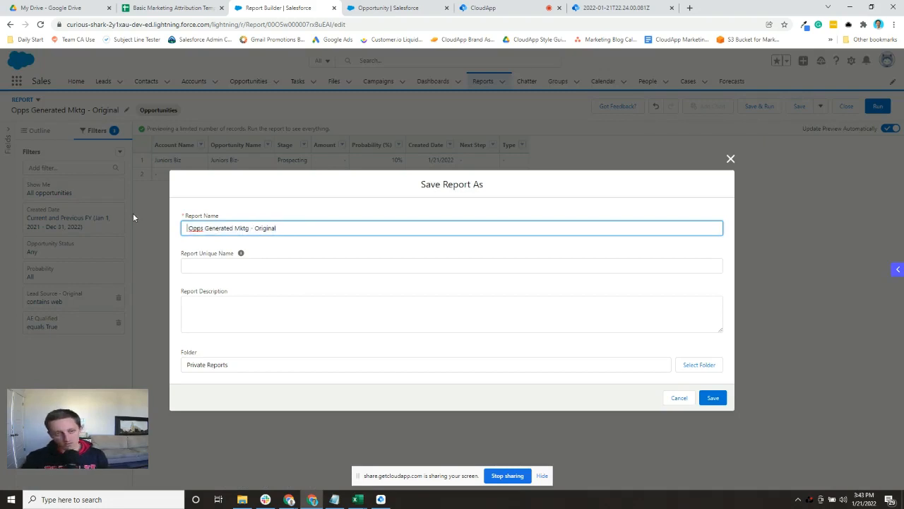
# Save a copy renamed 'Opps Qualified Mktg - Original'.
pyautogui.doubleClick(195, 227)
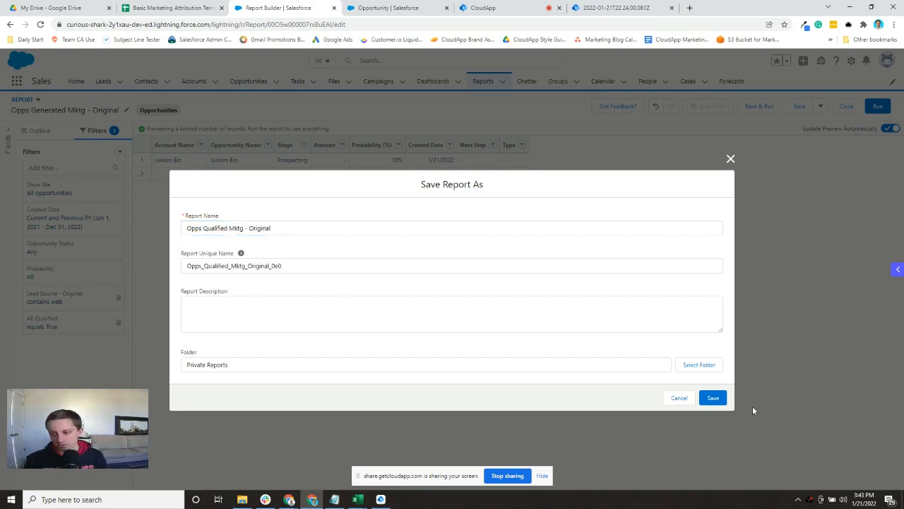
pyautogui.click(712, 397)
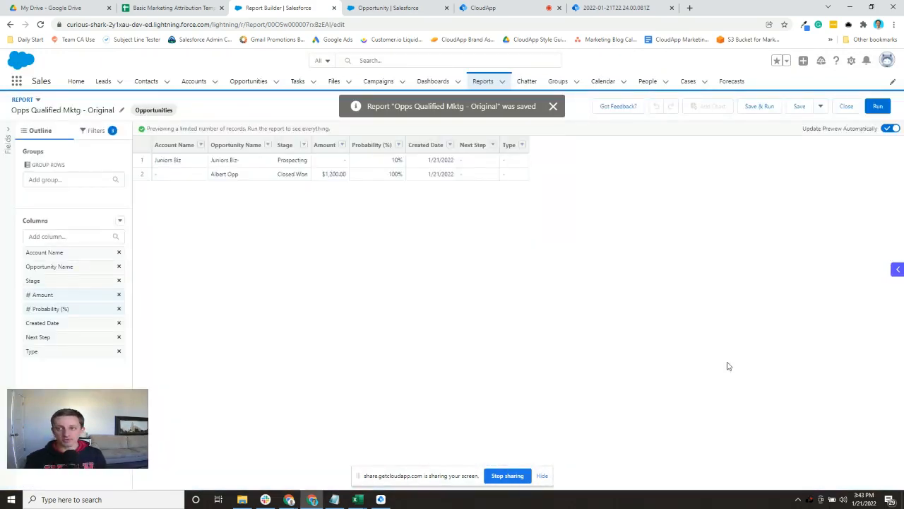
# Switch the date filter from Created Date to Close Date, keeping current and previous FY.
pyautogui.click(554, 106)
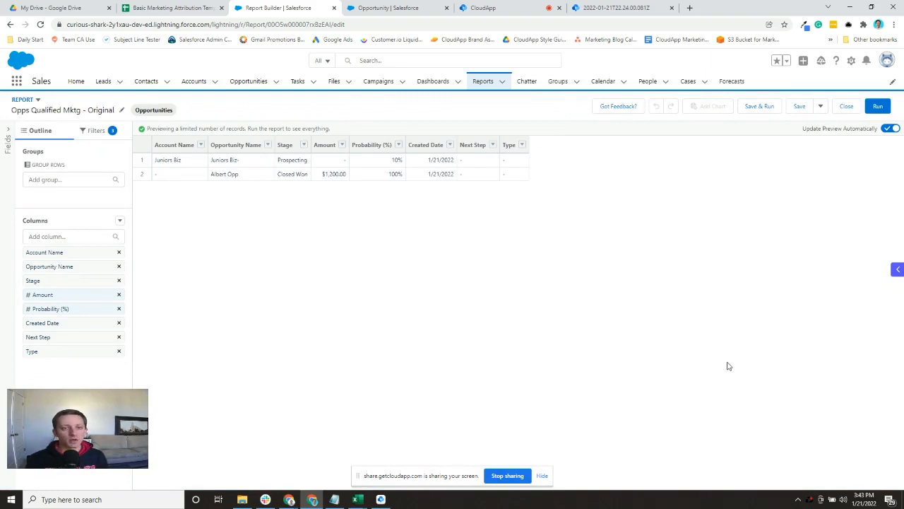
pyautogui.moveTo(514, 314)
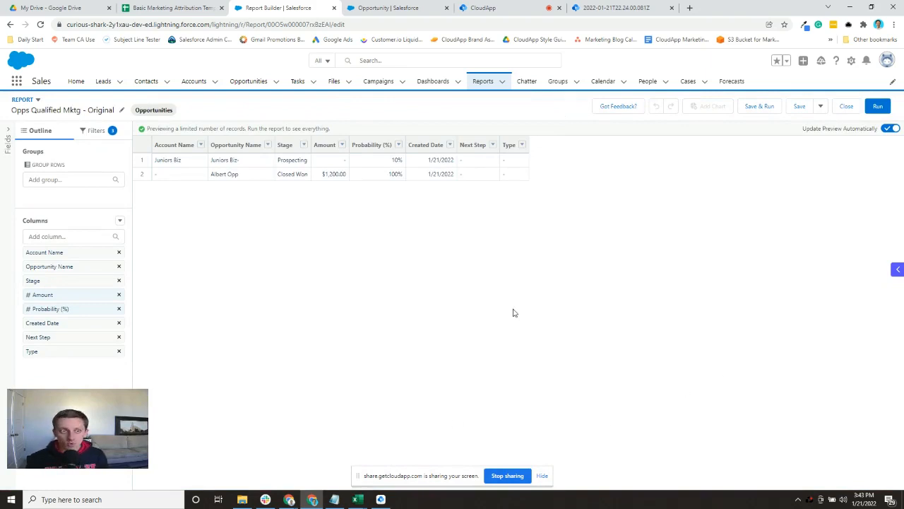
pyautogui.click(96, 130)
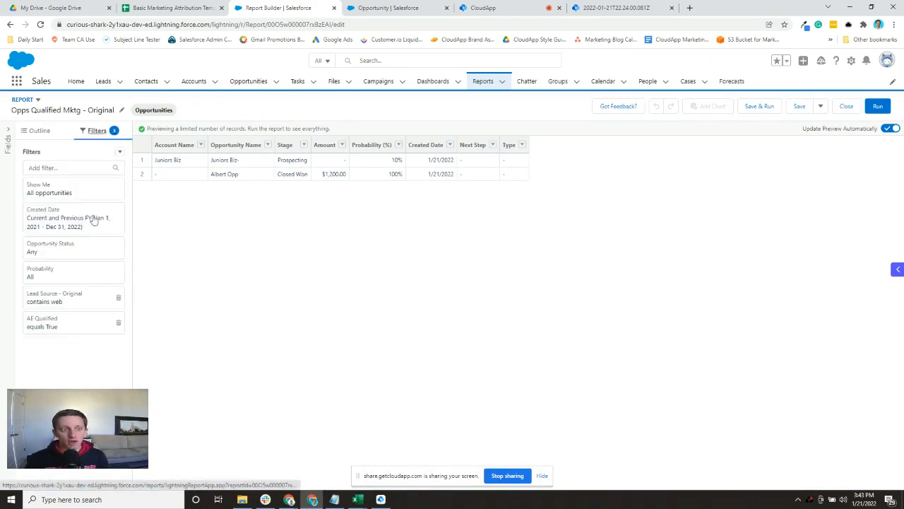
pyautogui.click(70, 218)
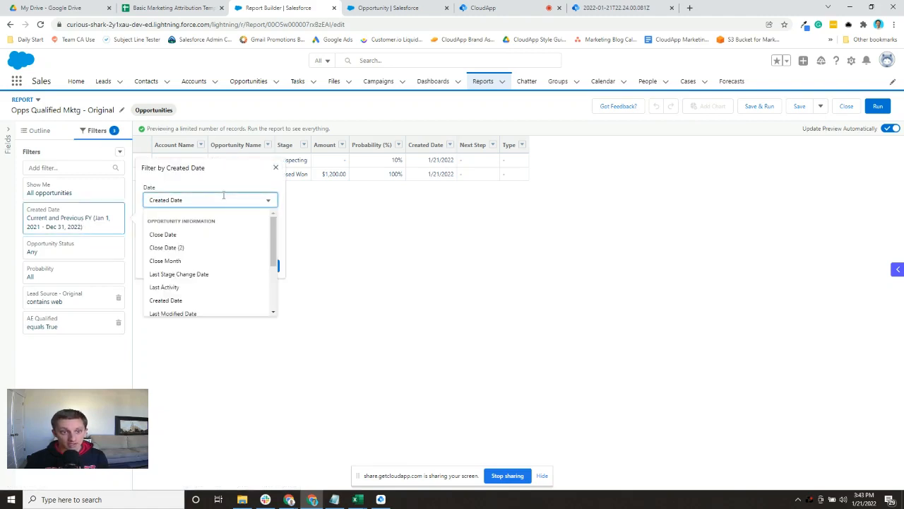
pyautogui.click(162, 235)
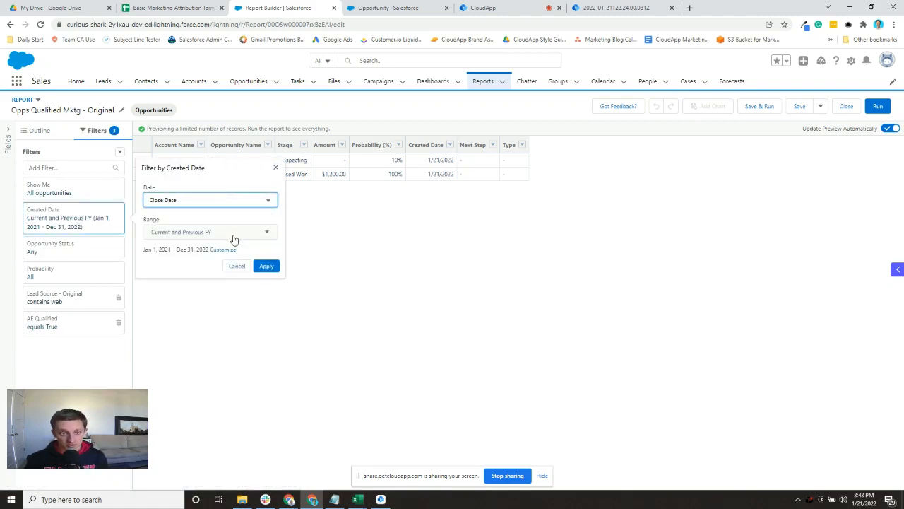
pyautogui.click(266, 265)
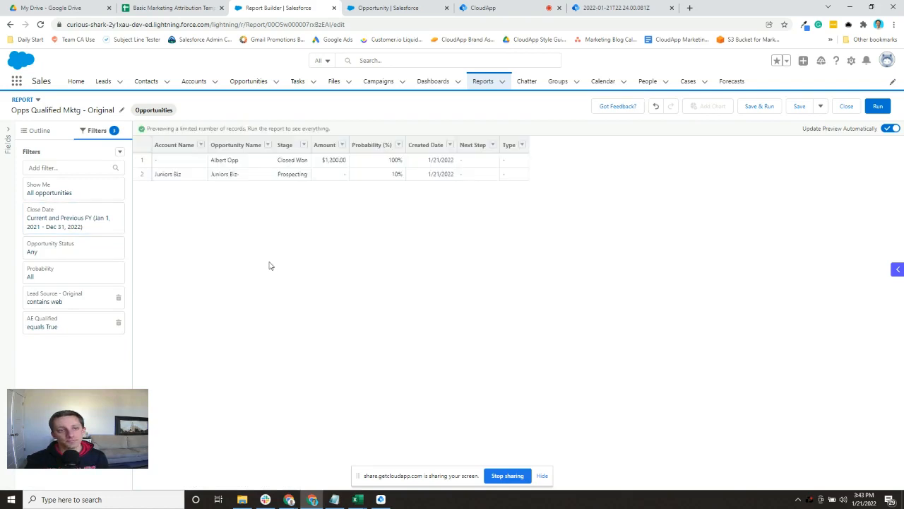
pyautogui.moveTo(90, 248)
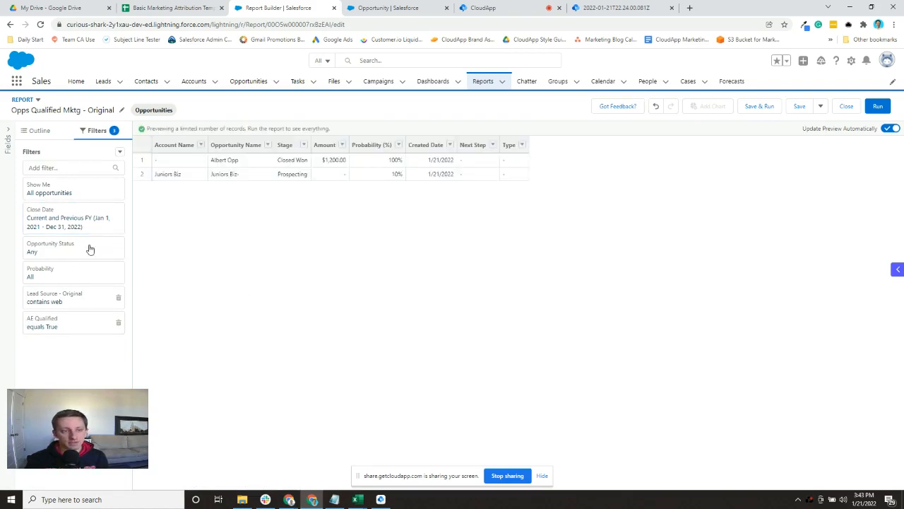
# Set the Opportunity Status filter to Closed Won and apply it.
pyautogui.click(51, 248)
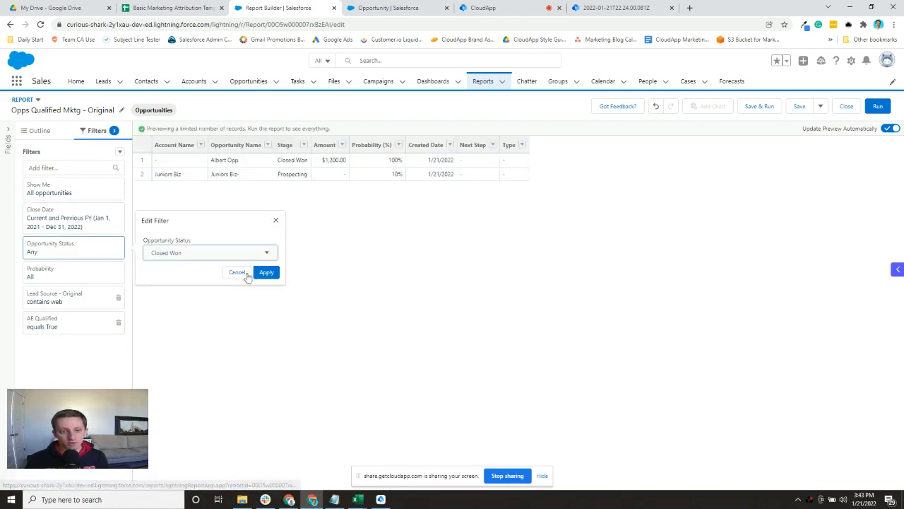
pyautogui.click(265, 271)
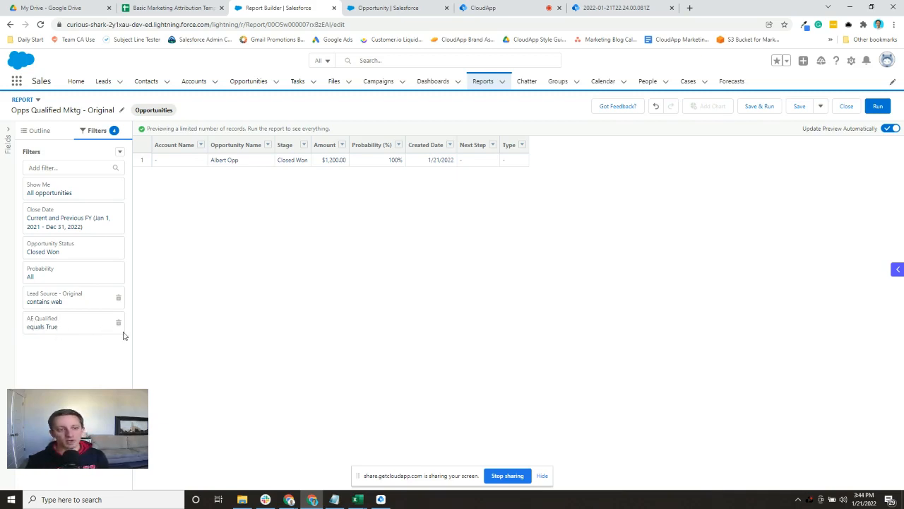
pyautogui.moveTo(94, 334)
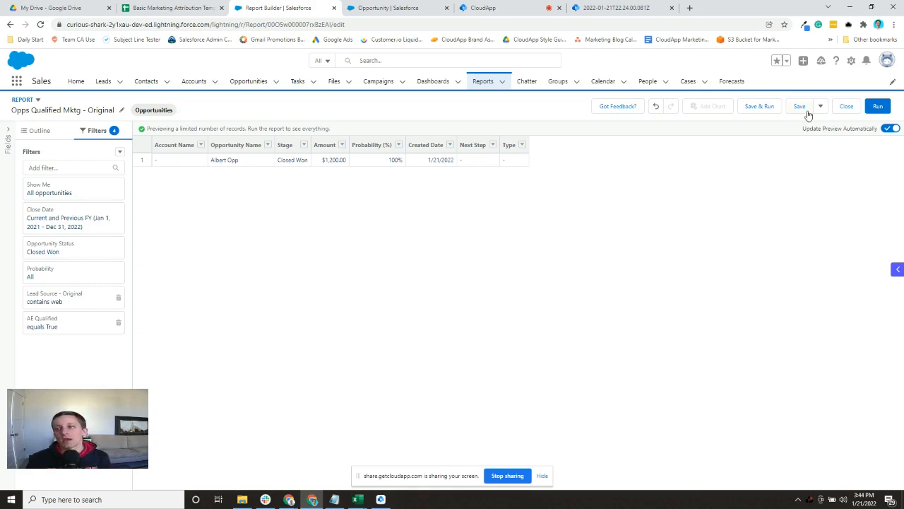
pyautogui.moveTo(774, 115)
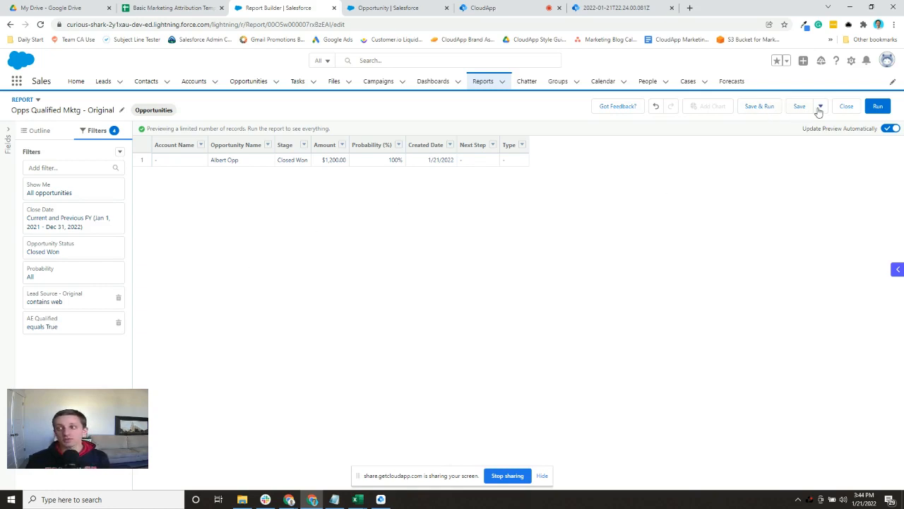
# Save the report as a new copy named 'Opps Closed Won Mktg - Original' and return to the attribution spreadsheet.
pyautogui.click(820, 106)
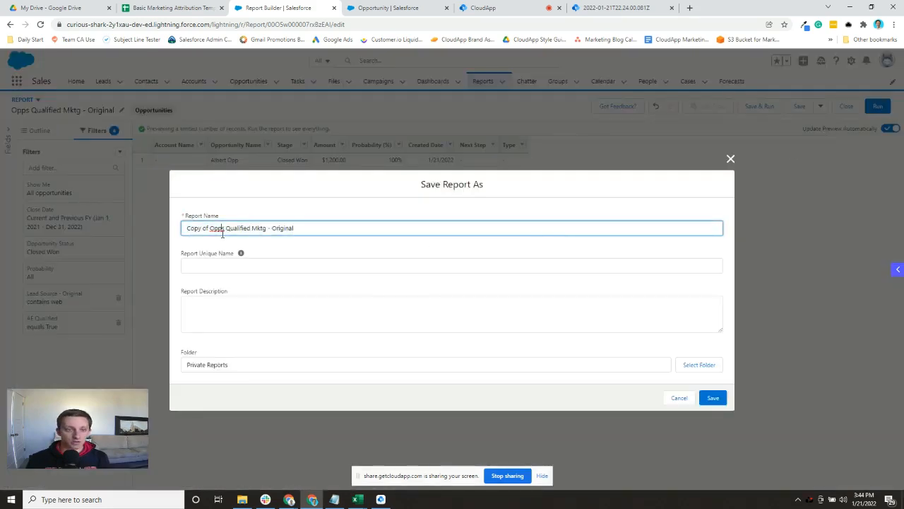
pyautogui.write('Opps Qualified Mktg - Original')
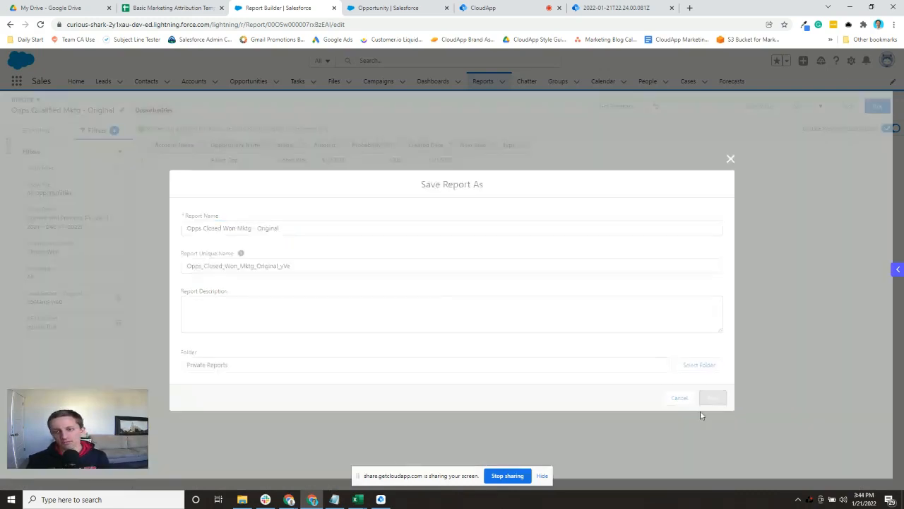
pyautogui.click(712, 397)
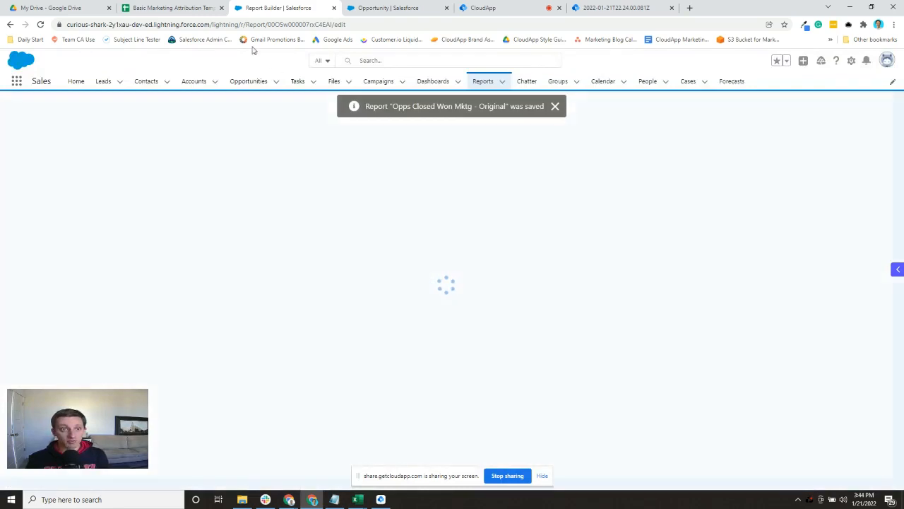
pyautogui.click(170, 8)
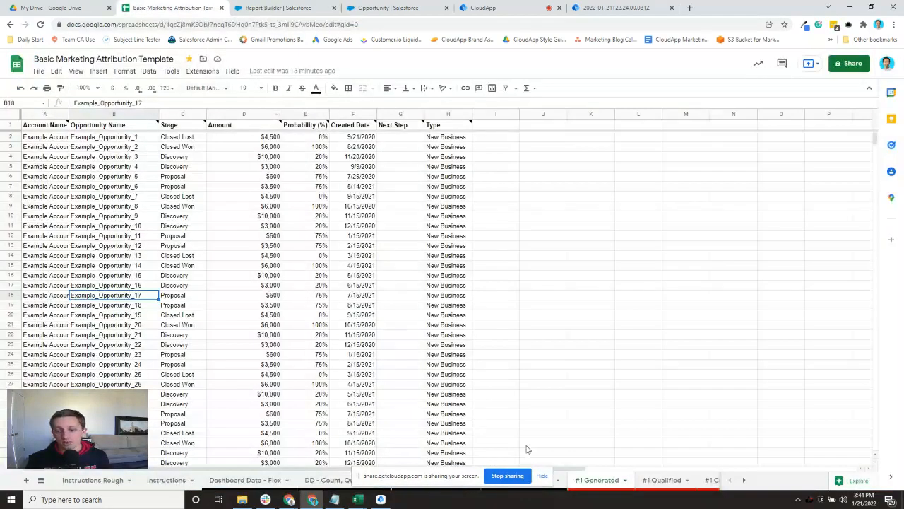